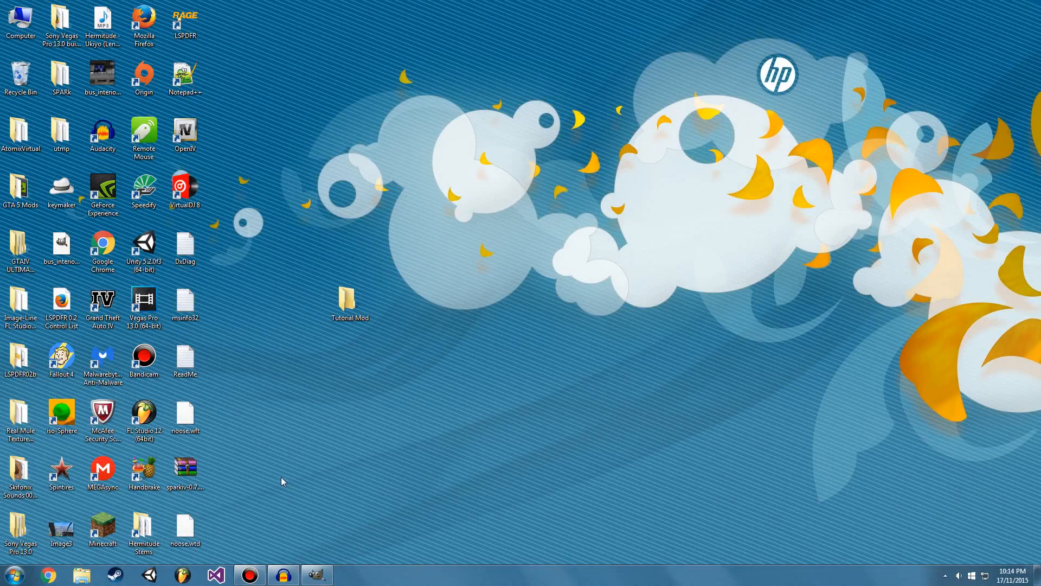
{"action": "mouse_move", "coordinate": [258, 437]}
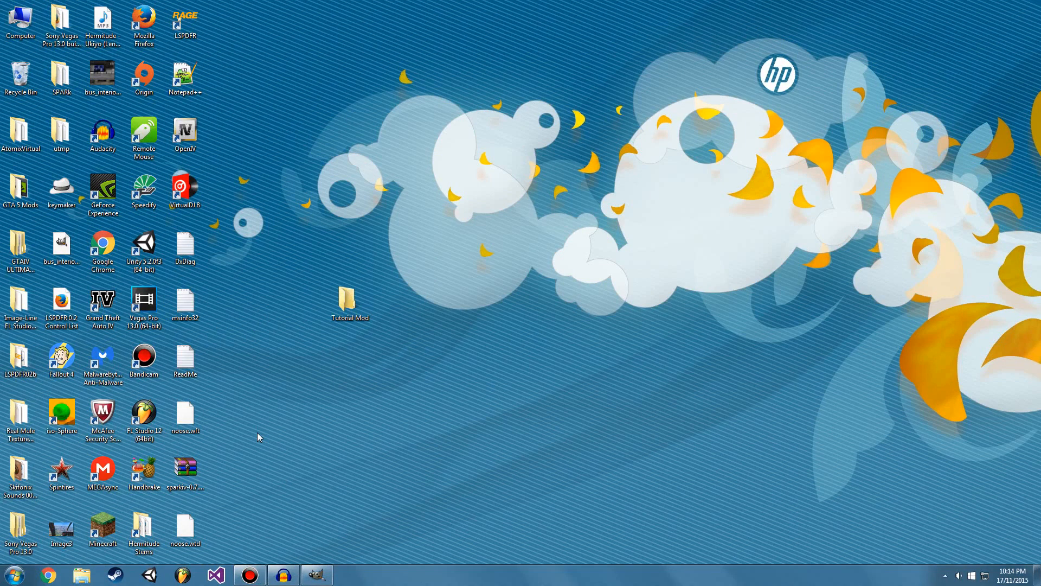
{"action": "mouse_move", "coordinate": [233, 469]}
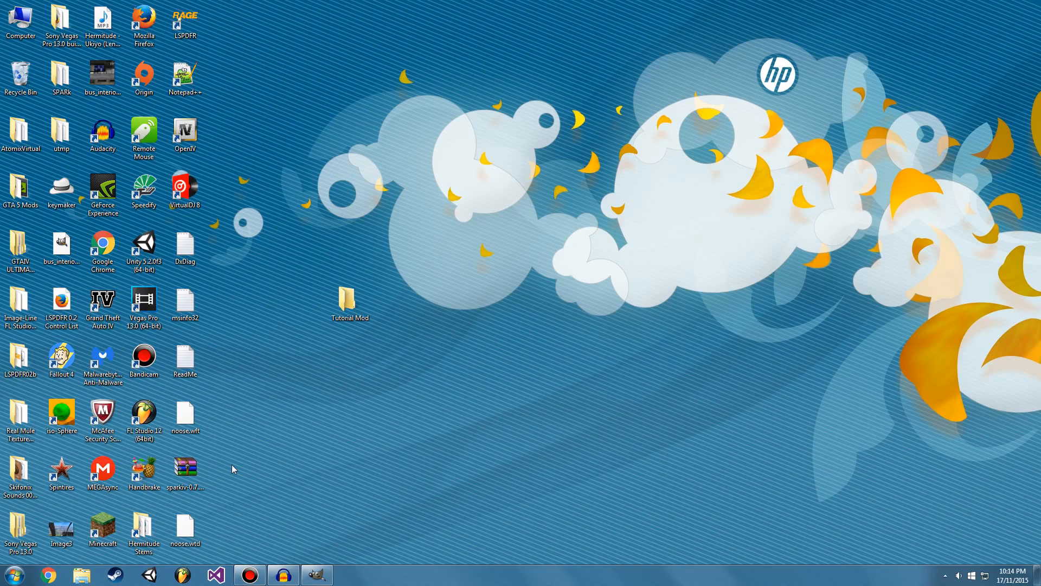
{"action": "mouse_move", "coordinate": [241, 470]}
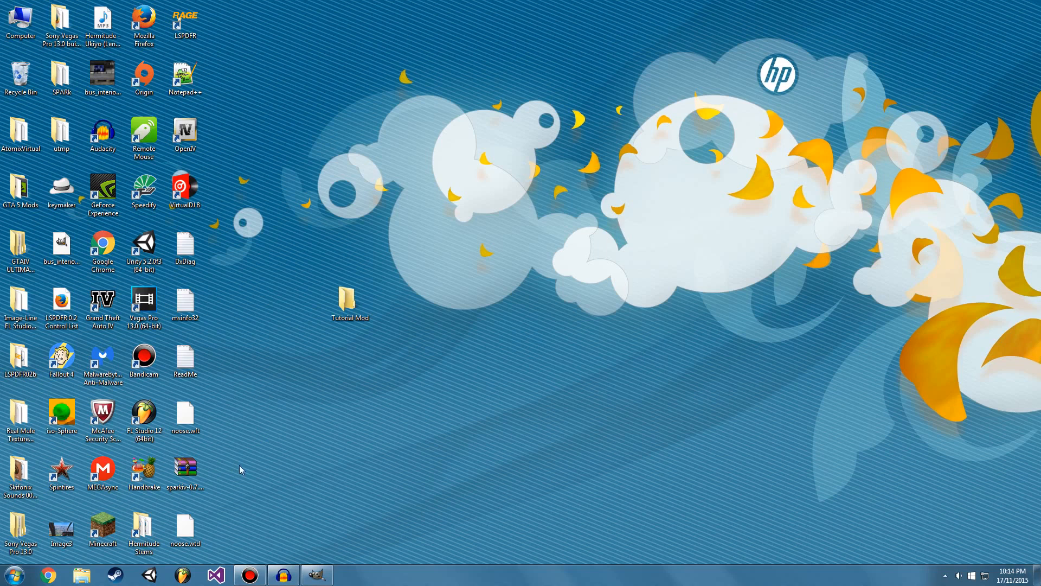
Launch OpenIV from the desktop shortcut and open the Windows version of GTA V.
{"action": "left_click", "coordinate": [186, 134]}
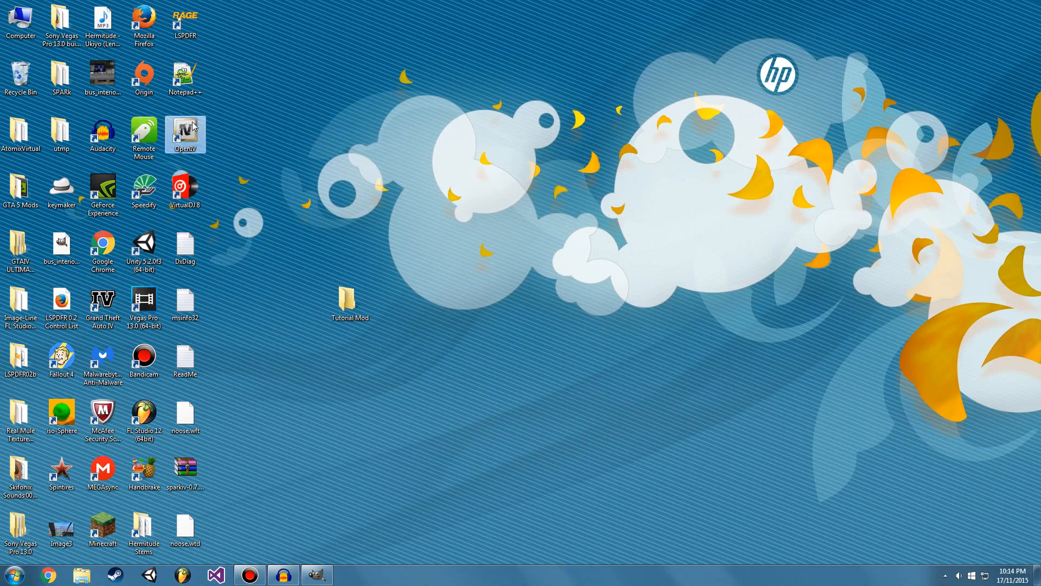
{"action": "mouse_move", "coordinate": [298, 134]}
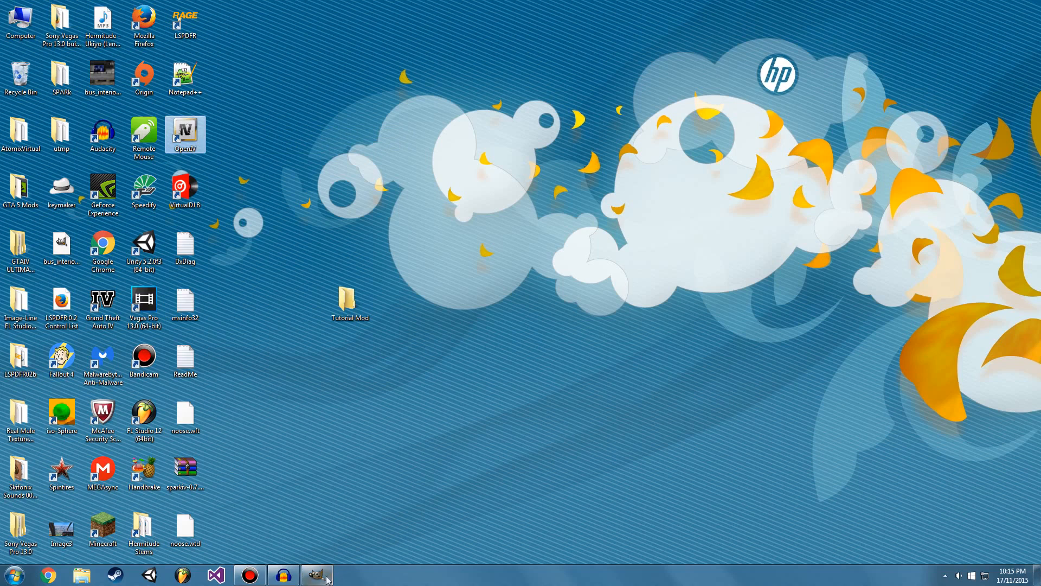
{"action": "left_click", "coordinate": [317, 575]}
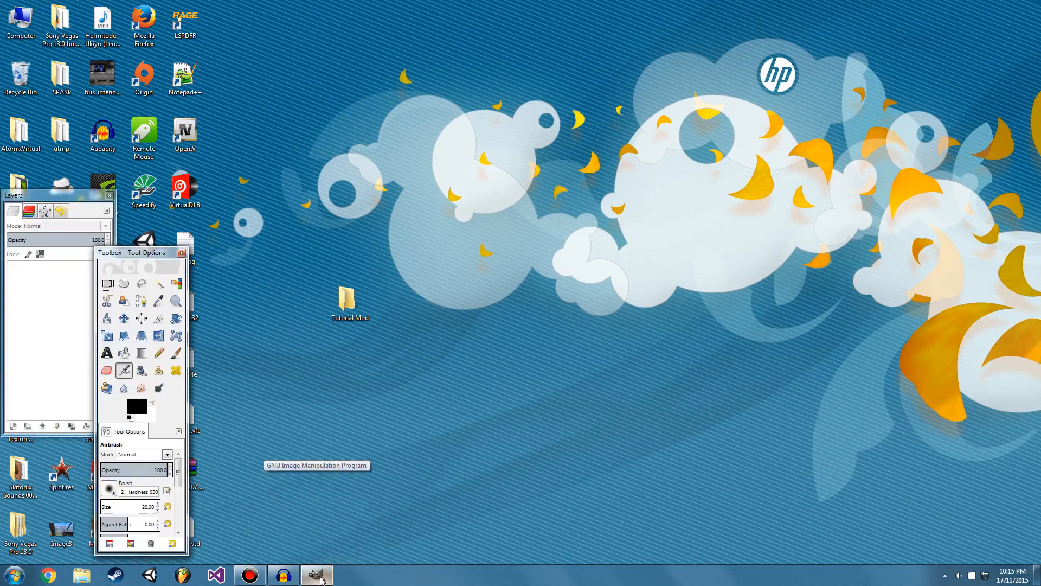
{"action": "left_click", "coordinate": [316, 574]}
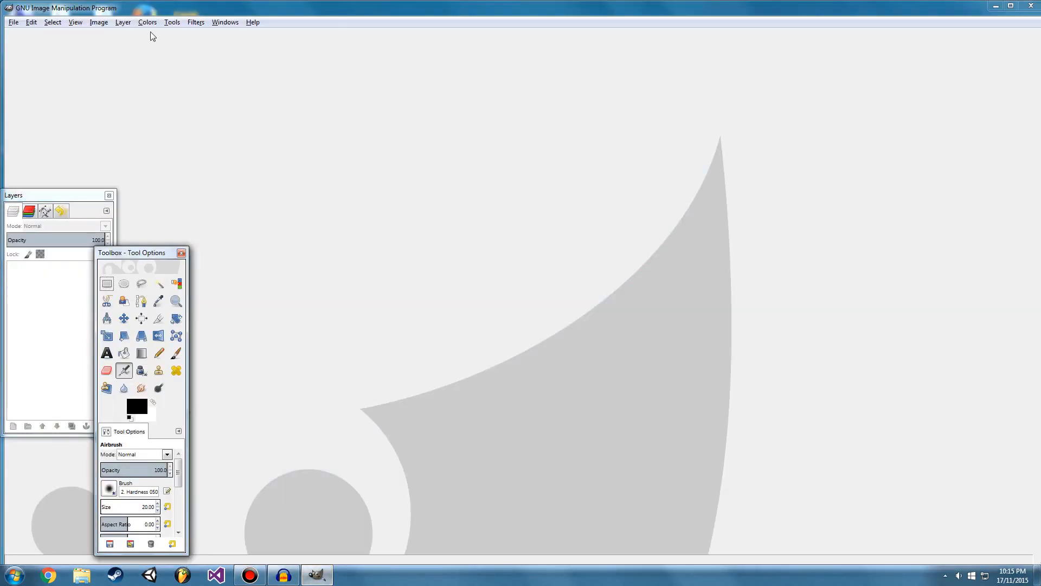
{"action": "mouse_move", "coordinate": [147, 43]}
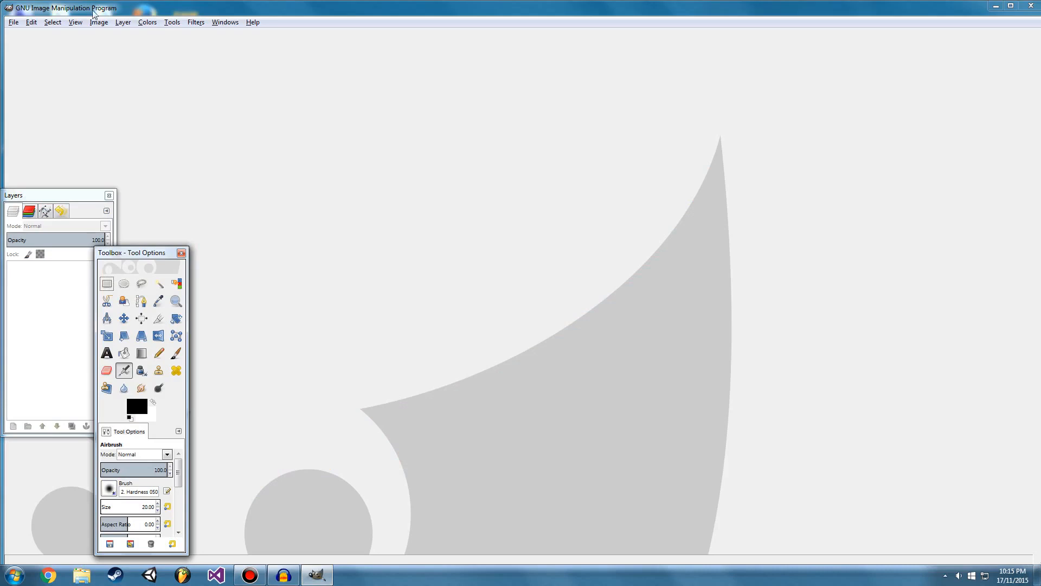
{"action": "mouse_move", "coordinate": [135, 10]}
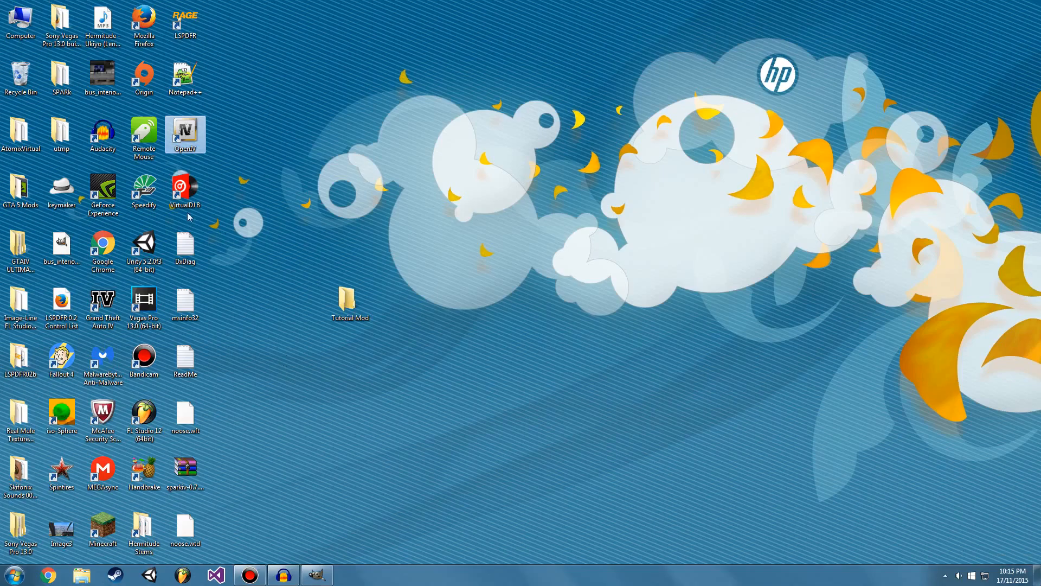
{"action": "double_click", "coordinate": [185, 134]}
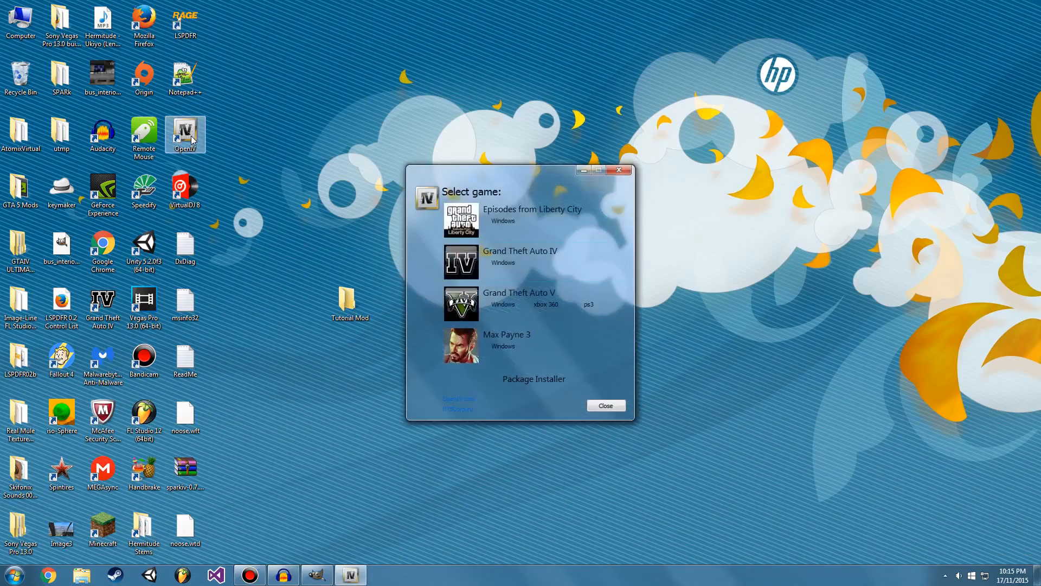
{"action": "mouse_move", "coordinate": [508, 199]}
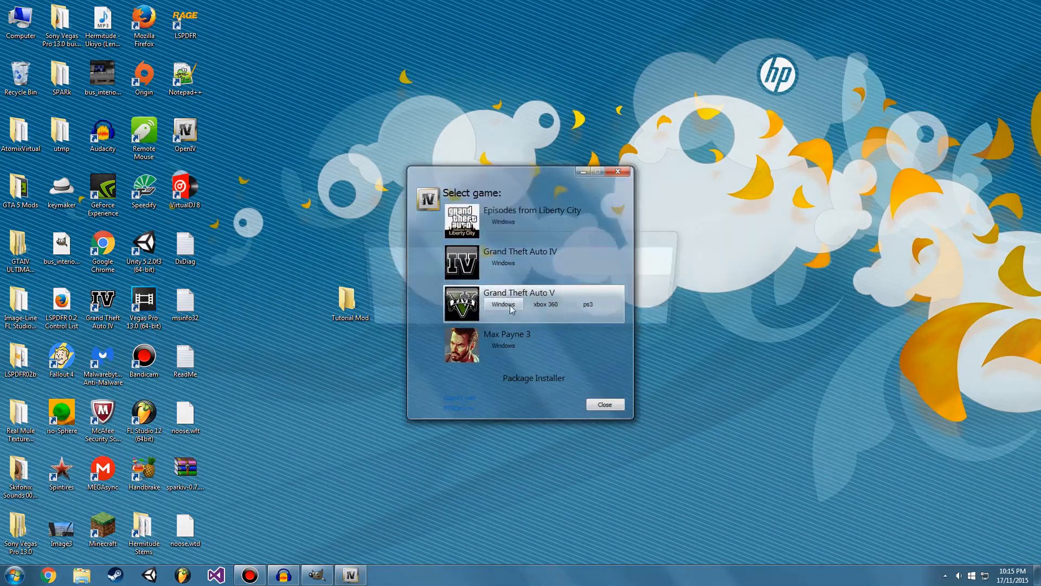
{"action": "left_click", "coordinate": [520, 298]}
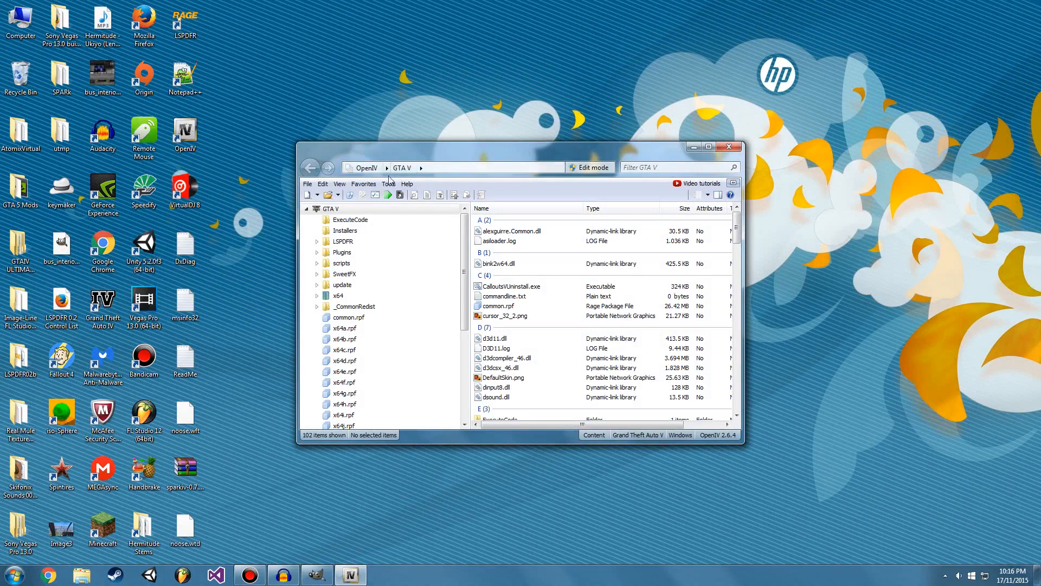
Open the ASI Manager to confirm ASI Loader and OpenIV.ASI are installed.
{"action": "left_click", "coordinate": [389, 183]}
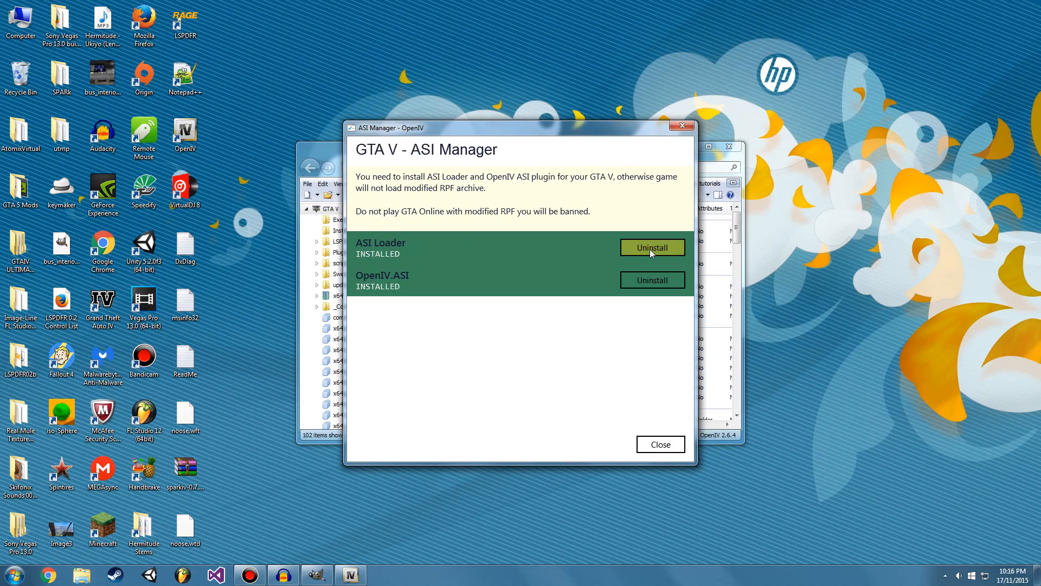
{"action": "mouse_move", "coordinate": [664, 299]}
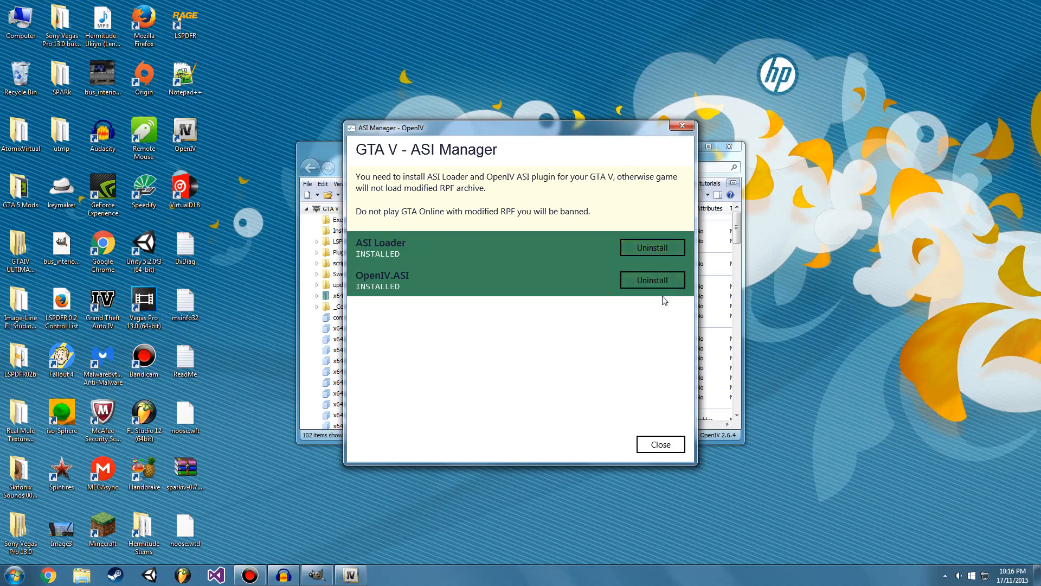
{"action": "mouse_move", "coordinate": [624, 261]}
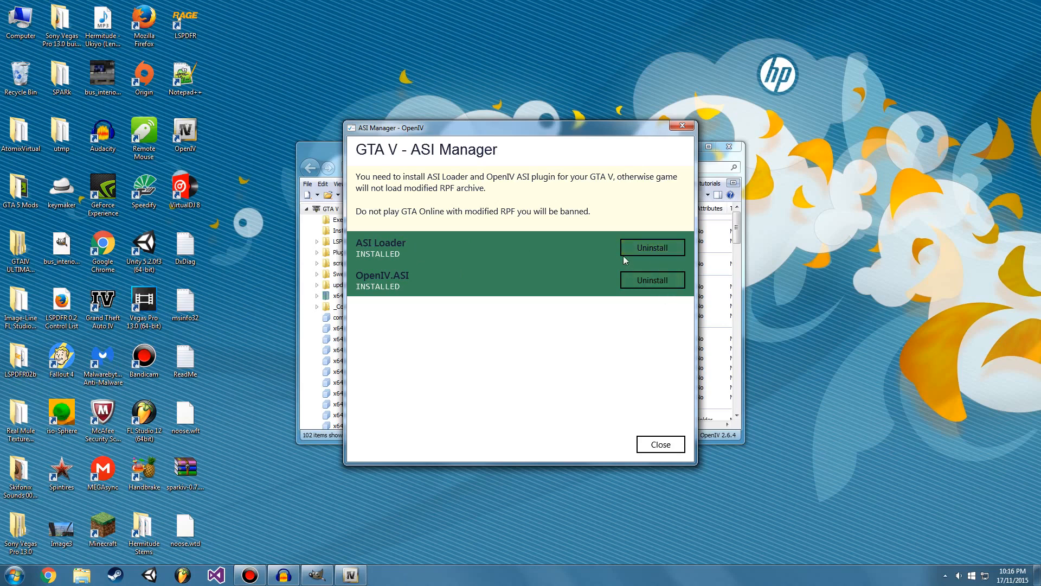
Close the ASI Manager and browse x64e.rpf > levels > gta5 to select vehicles.rpf.
{"action": "left_click", "coordinate": [659, 444]}
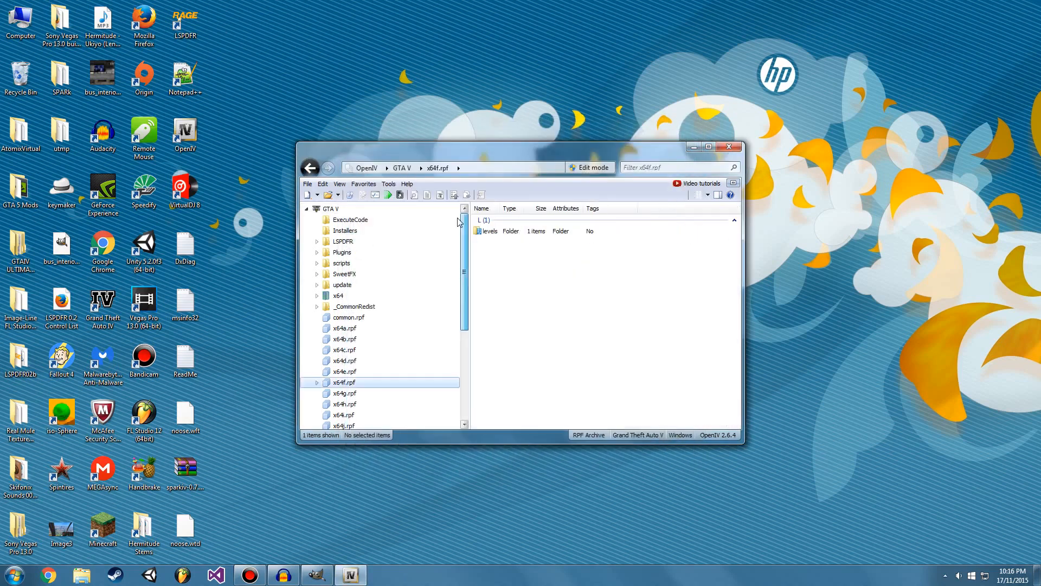
{"action": "scroll", "scroll_direction": "down", "scroll_amount": 3}
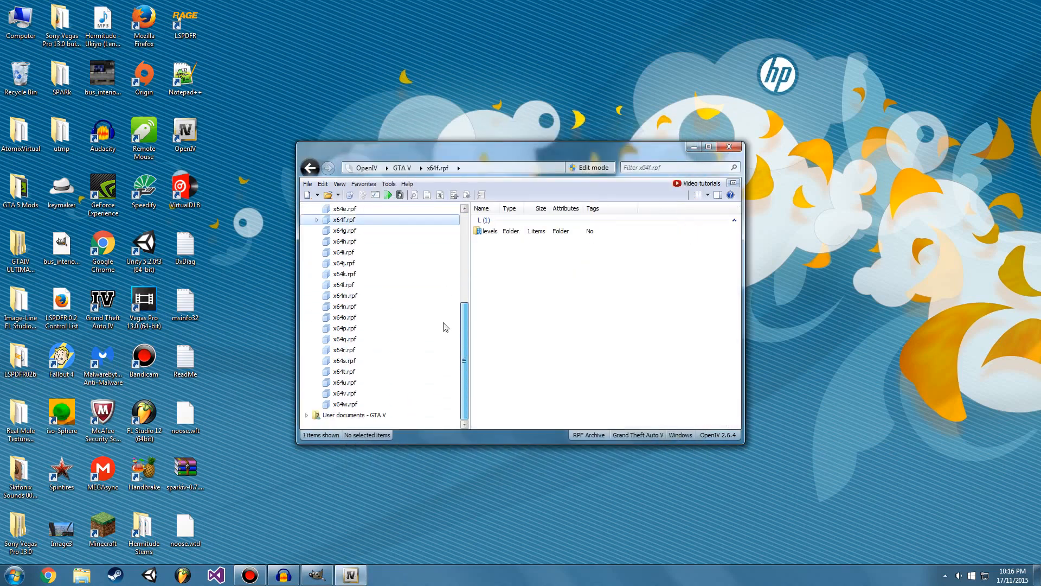
{"action": "mouse_move", "coordinate": [468, 329]}
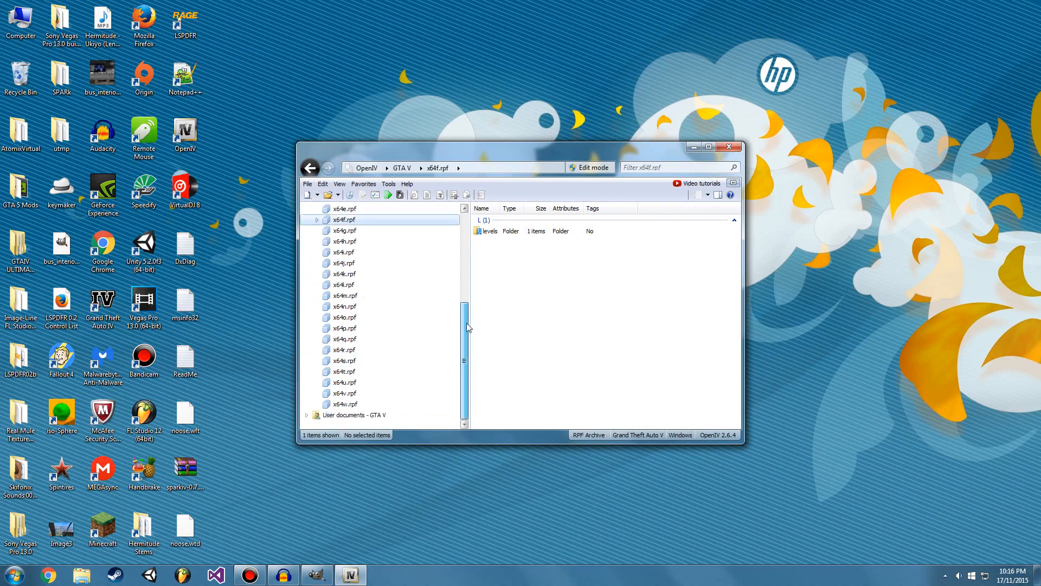
{"action": "scroll", "scroll_direction": "up", "scroll_amount": 3}
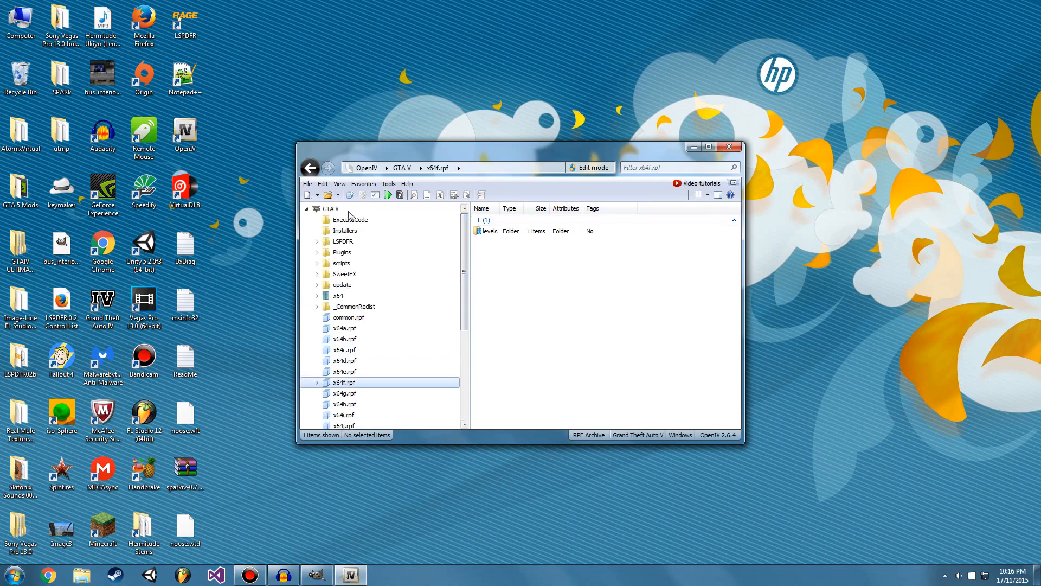
{"action": "left_click", "coordinate": [344, 371]}
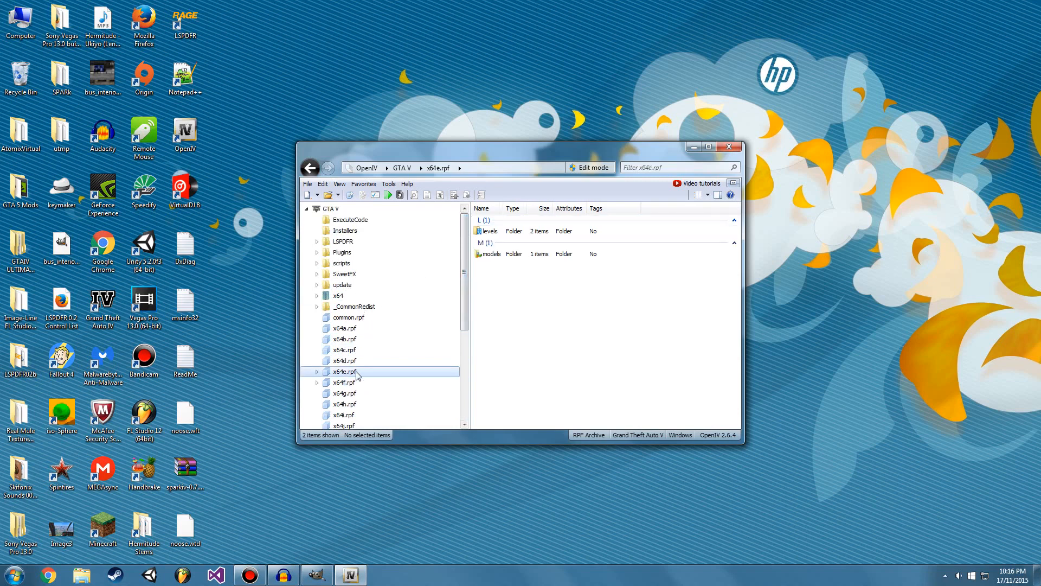
{"action": "mouse_move", "coordinate": [536, 223]}
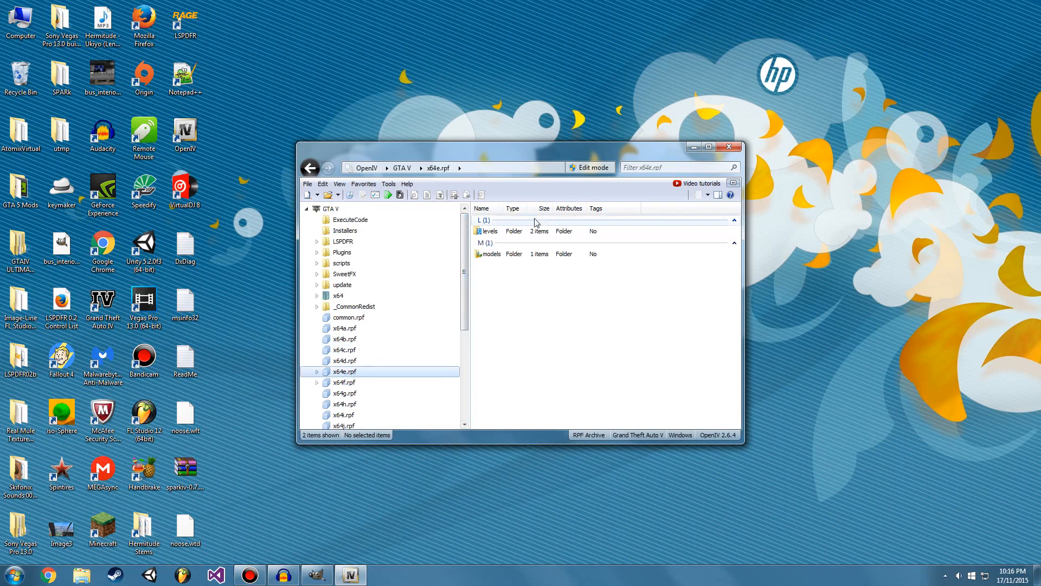
{"action": "double_click", "coordinate": [490, 231]}
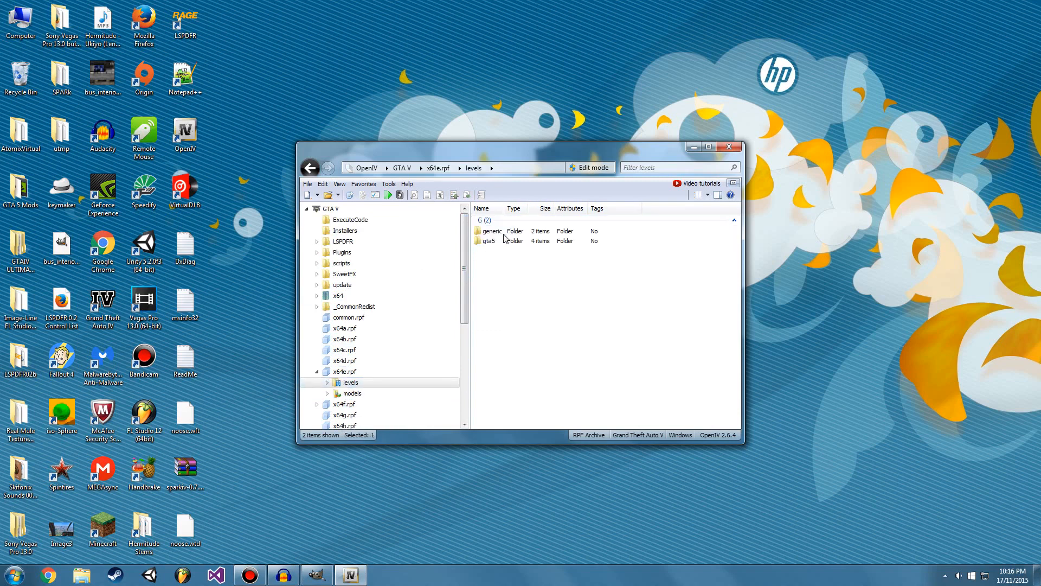
{"action": "double_click", "coordinate": [485, 240]}
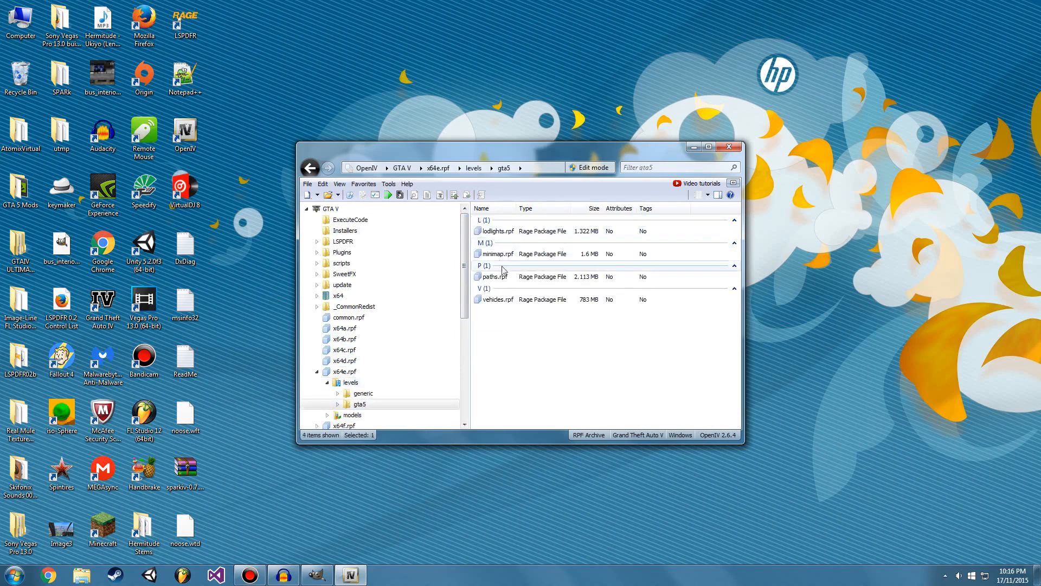
{"action": "left_click", "coordinate": [495, 299]}
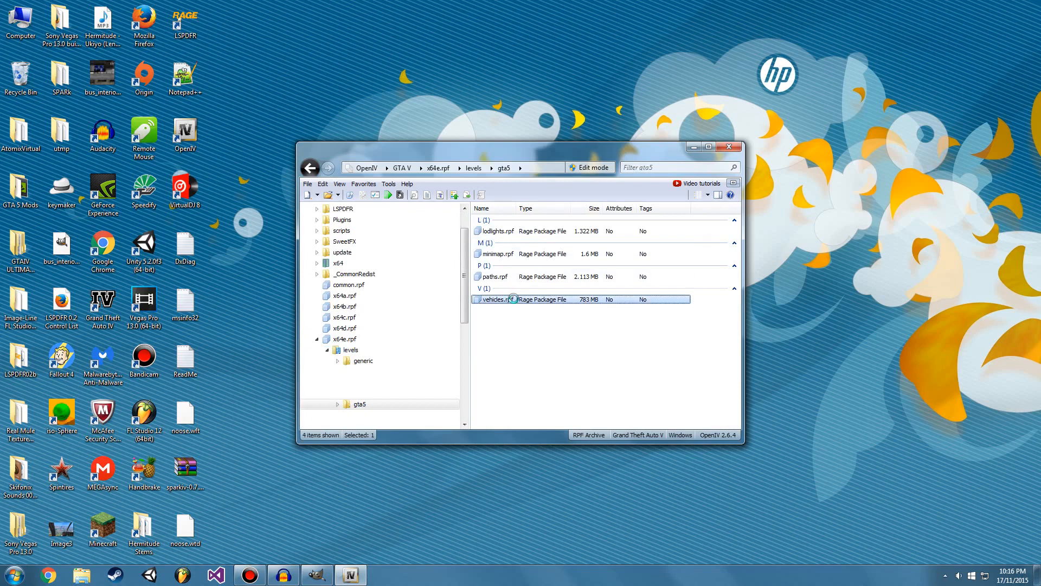
{"action": "double_click", "coordinate": [495, 299]}
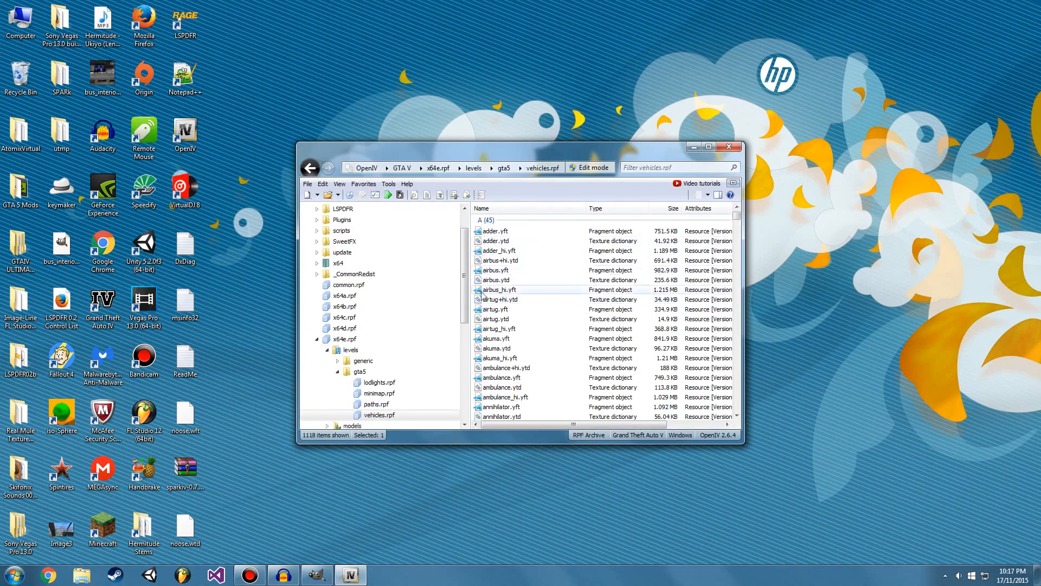
{"action": "scroll", "scroll_direction": "up", "scroll_amount": 3}
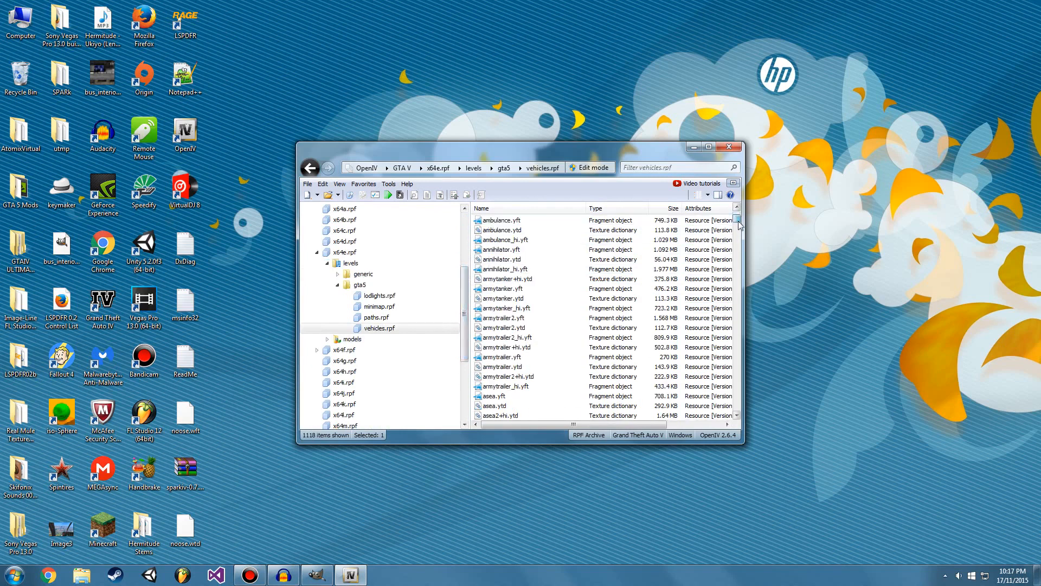
{"action": "scroll", "scroll_direction": "down", "scroll_amount": 3}
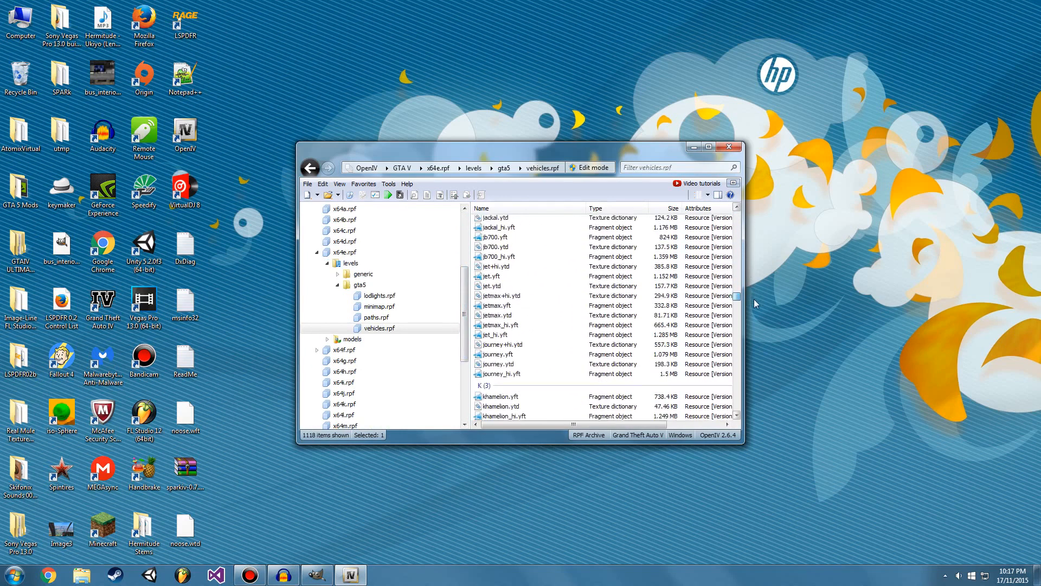
{"action": "scroll", "scroll_direction": "down", "scroll_amount": 3}
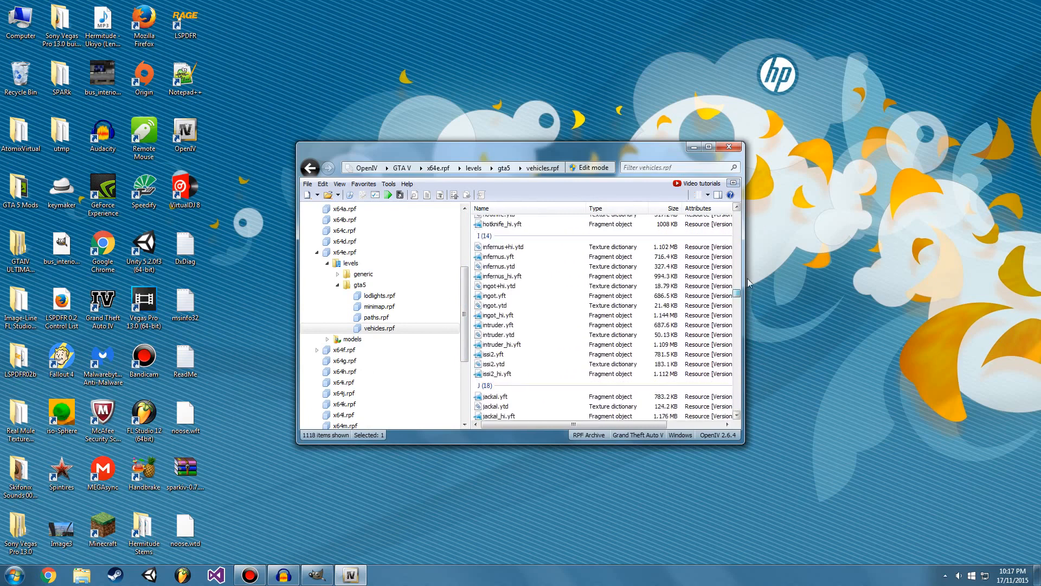
{"action": "scroll", "scroll_direction": "up", "scroll_amount": 3}
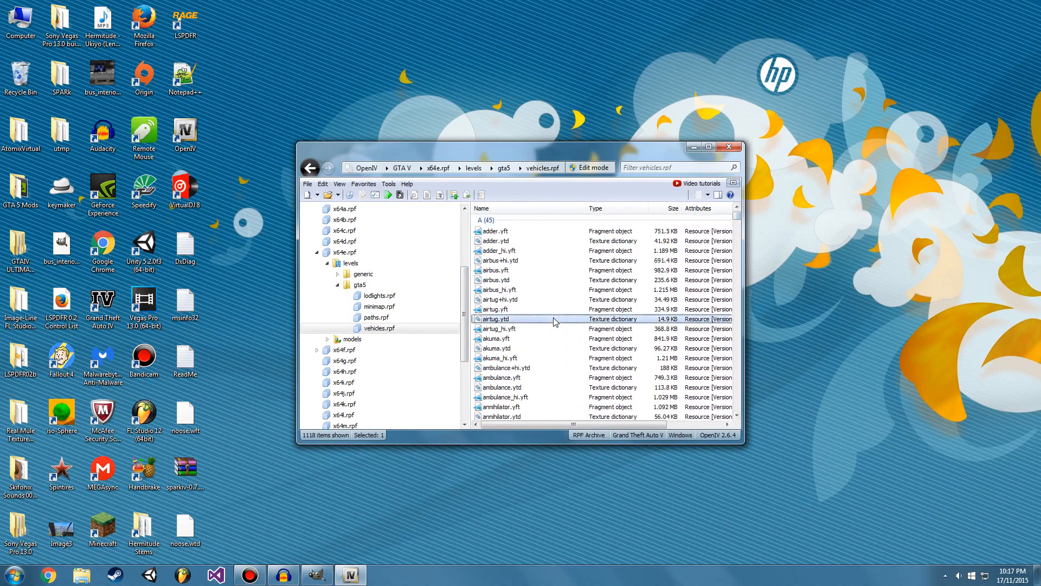
{"action": "scroll", "scroll_direction": "down", "scroll_amount": 3}
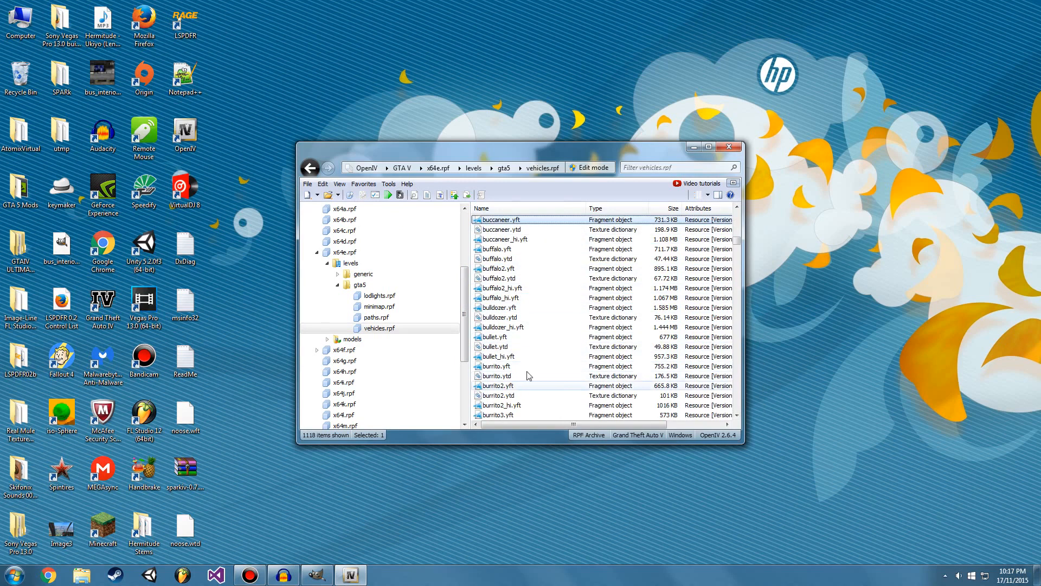
{"action": "scroll", "scroll_direction": "down", "scroll_amount": 3}
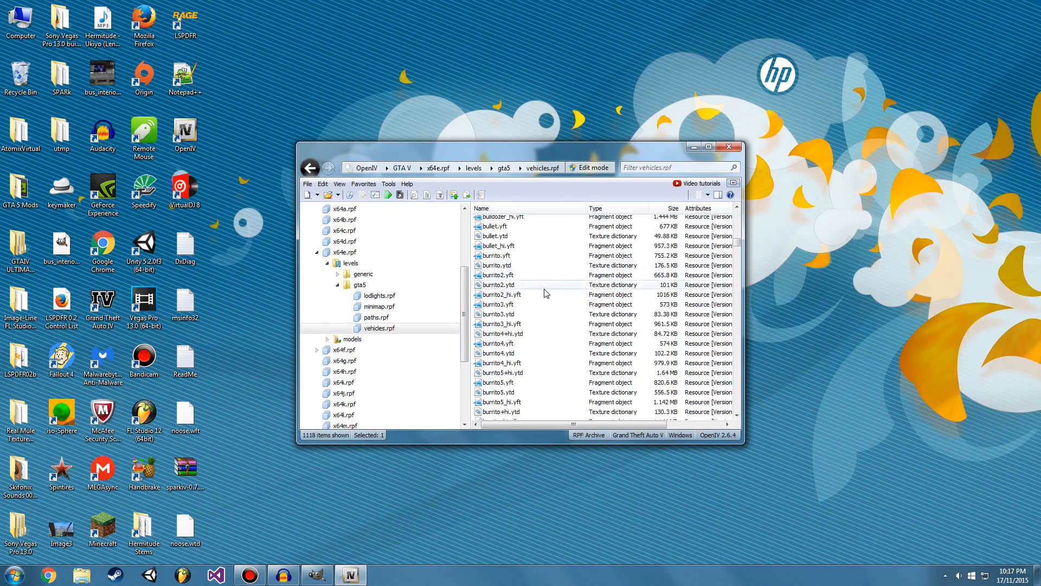
{"action": "scroll", "scroll_direction": "down", "scroll_amount": 3}
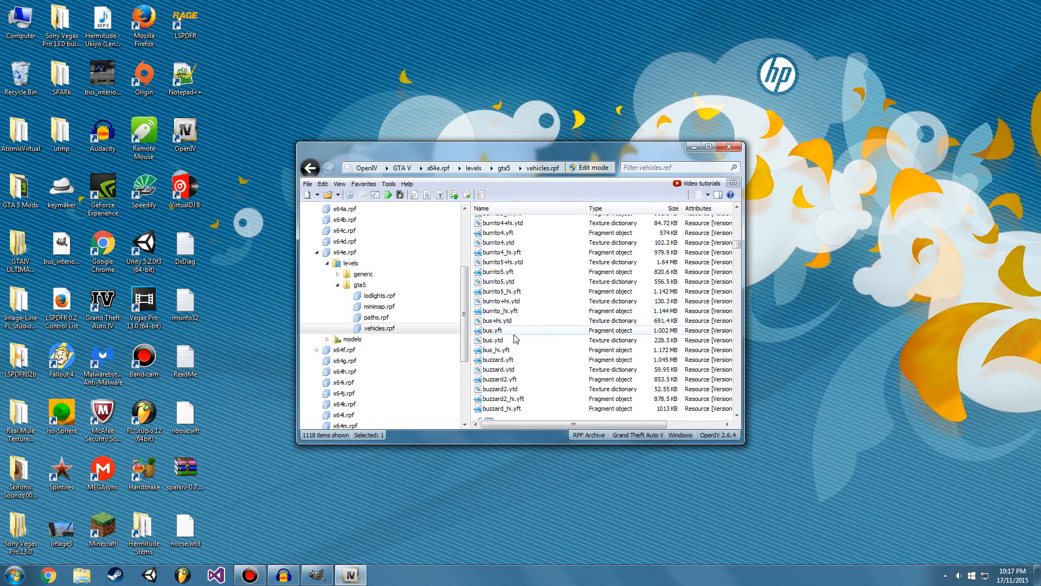
{"action": "left_click", "coordinate": [495, 330]}
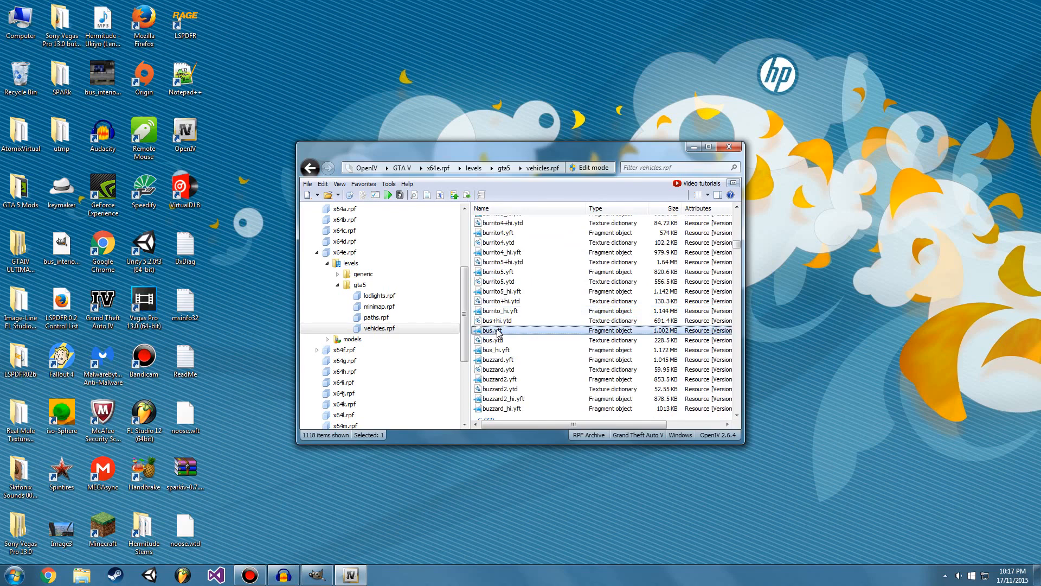
{"action": "double_click", "coordinate": [493, 330]}
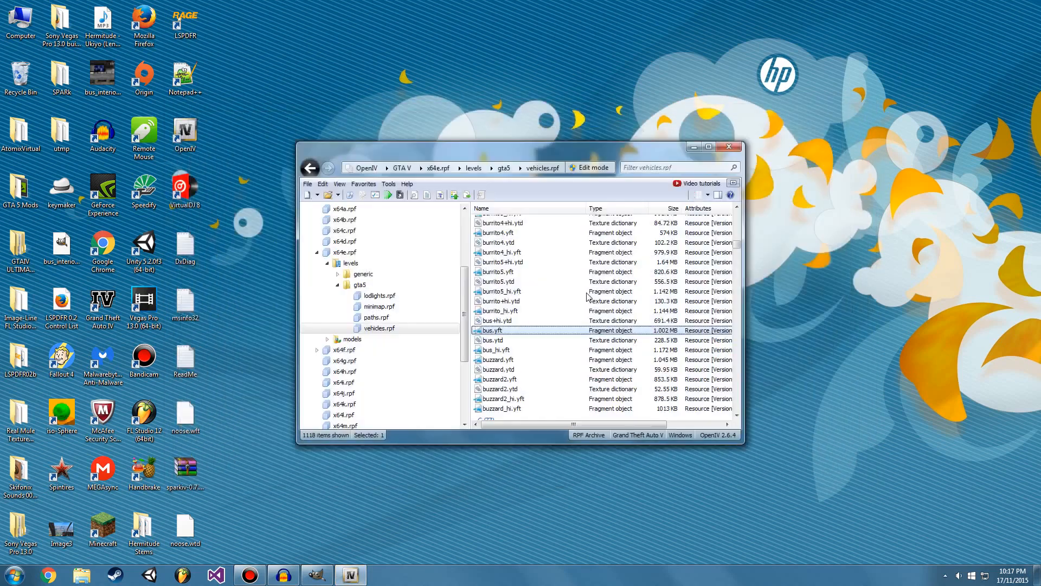
{"action": "double_click", "coordinate": [493, 340]}
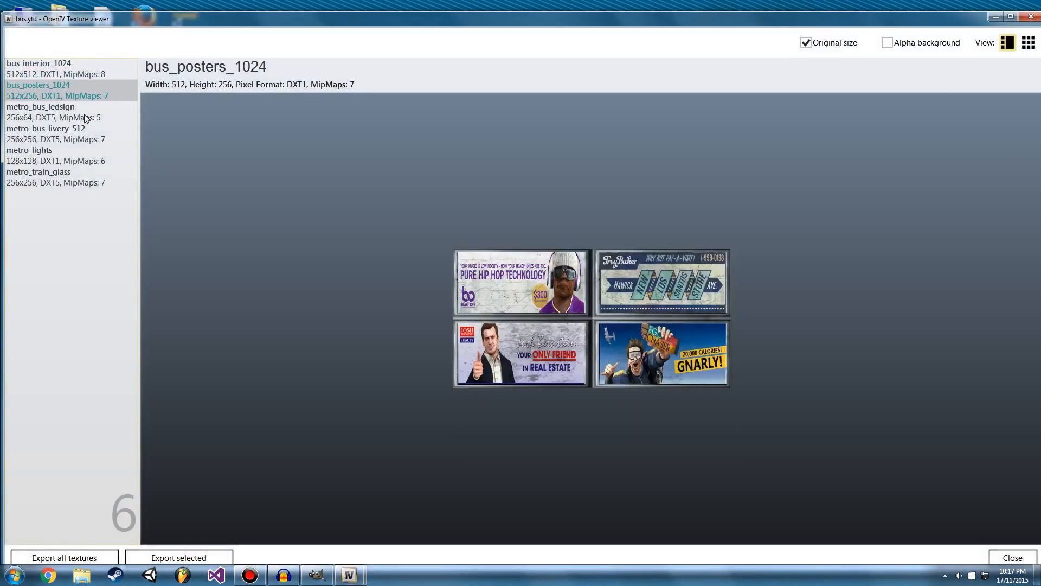
{"action": "left_click", "coordinate": [38, 171]}
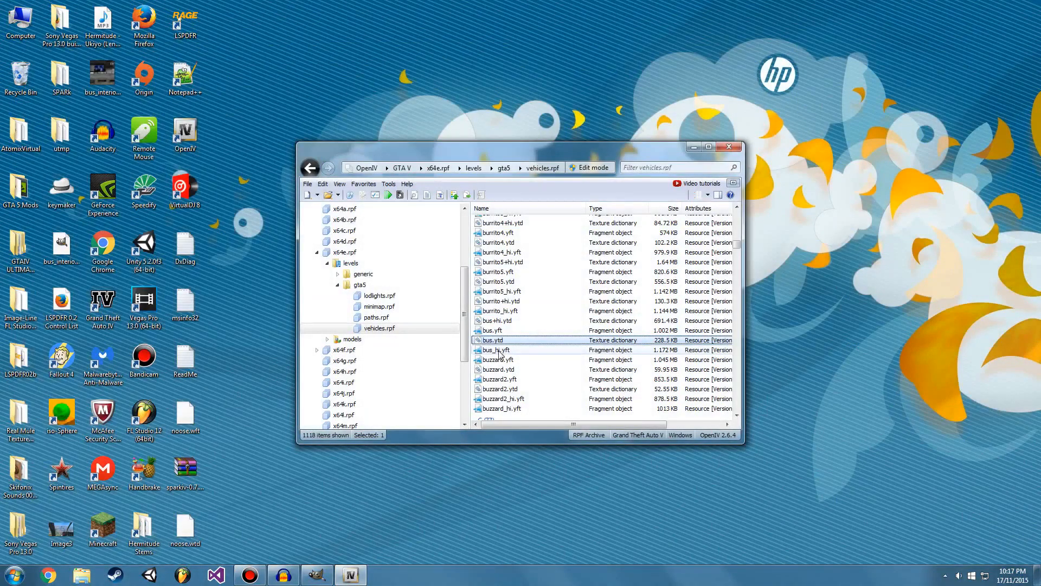
{"action": "left_click", "coordinate": [495, 350]}
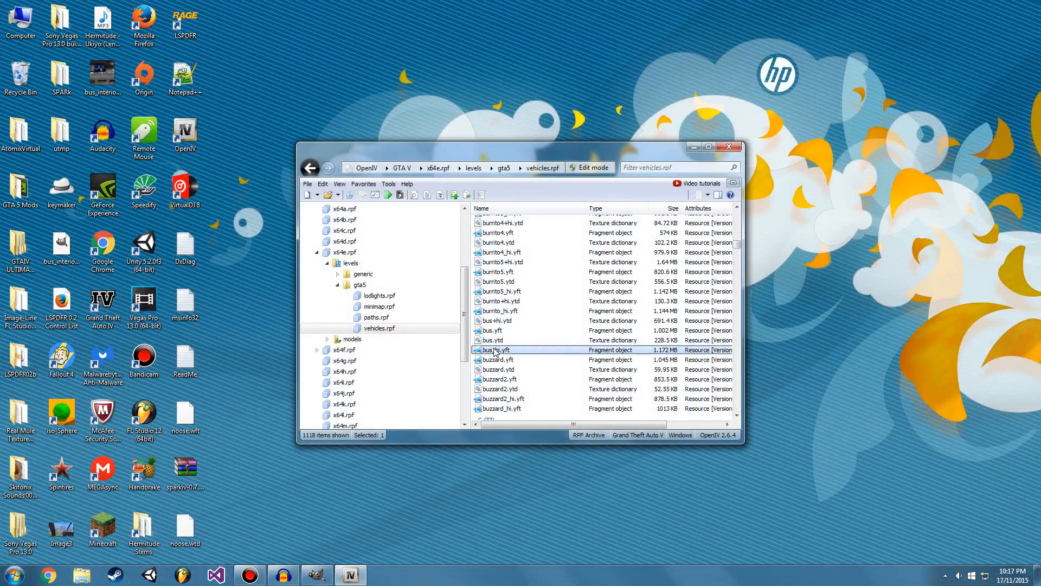
{"action": "double_click", "coordinate": [494, 350]}
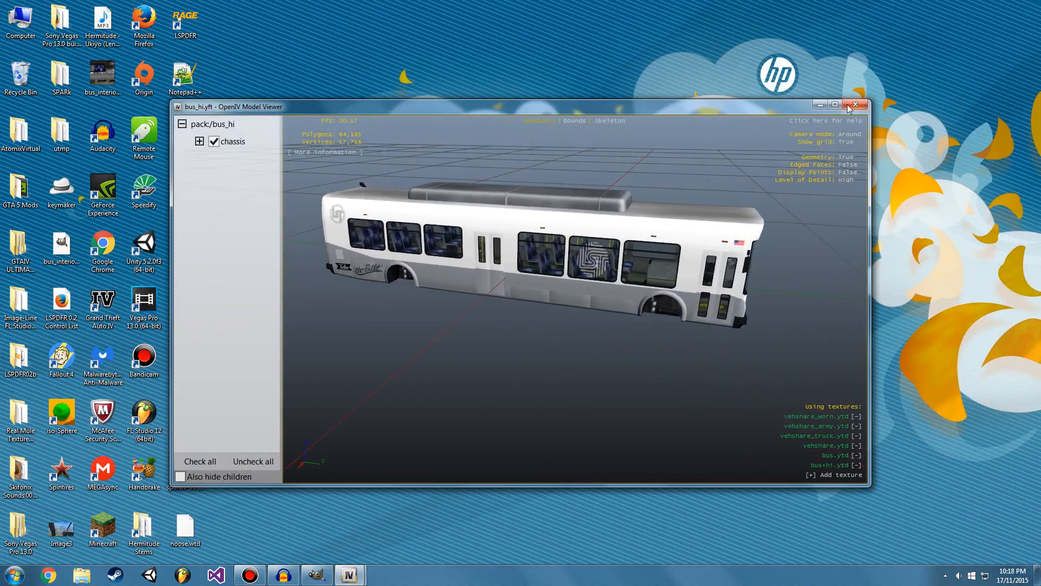
{"action": "left_click", "coordinate": [855, 106]}
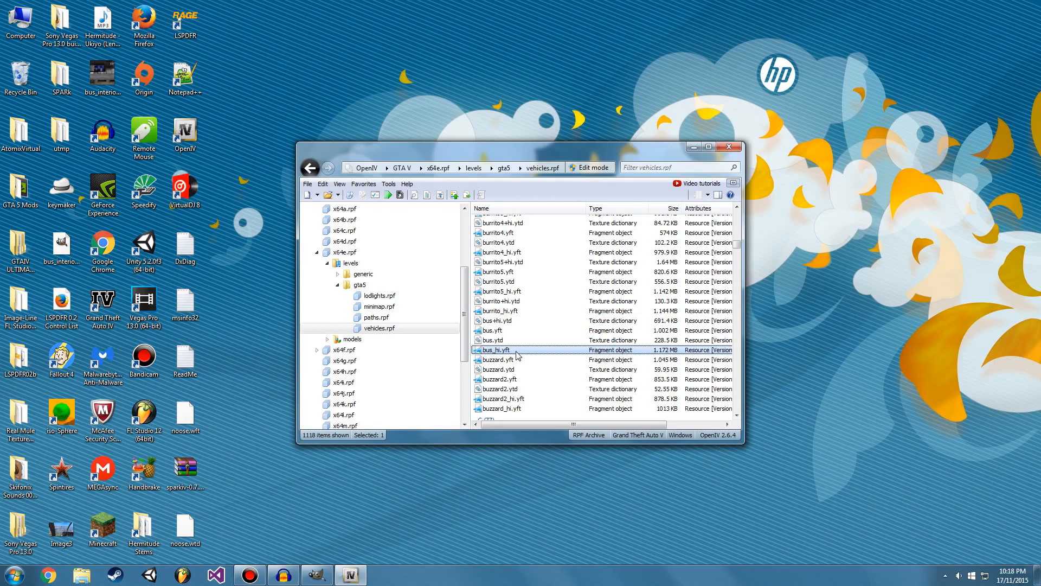
{"action": "scroll", "scroll_direction": "down", "scroll_amount": 3}
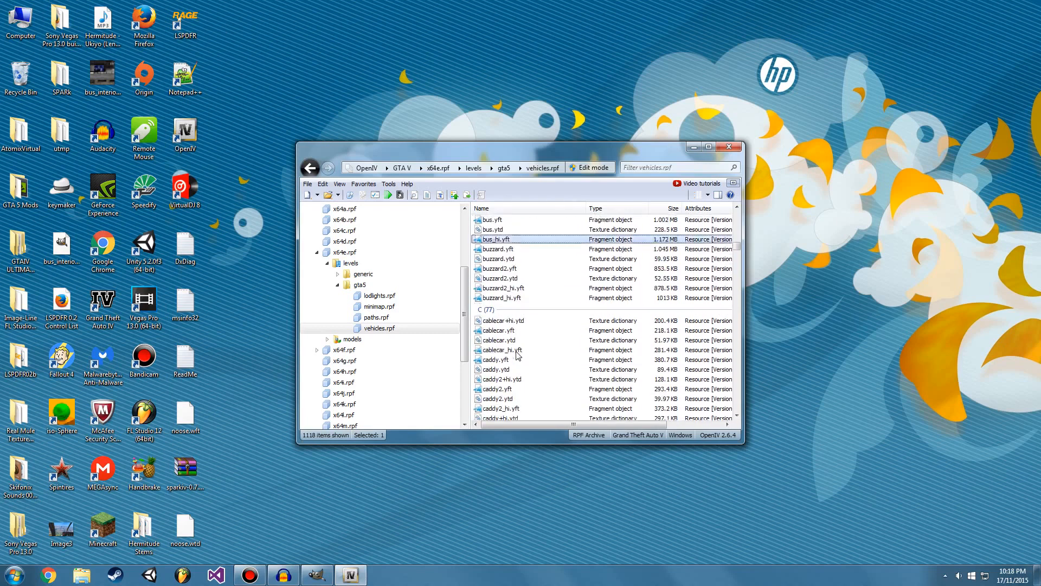
{"action": "scroll", "scroll_direction": "up", "scroll_amount": 3}
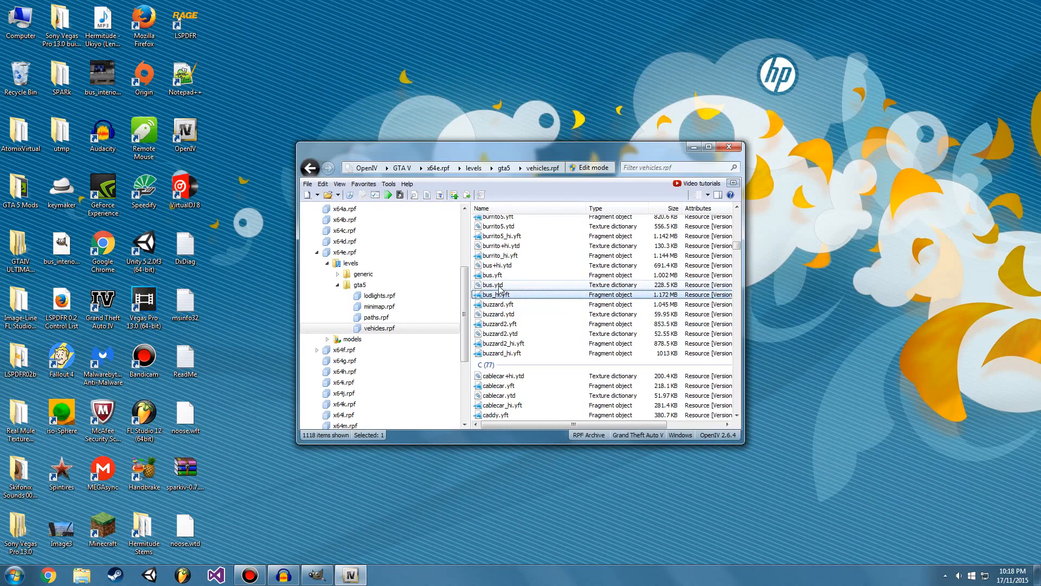
Open bus.ytd and preview the ledsign, lights, livery and glass textures, ending on bus_interior_1024.
{"action": "double_click", "coordinate": [491, 285]}
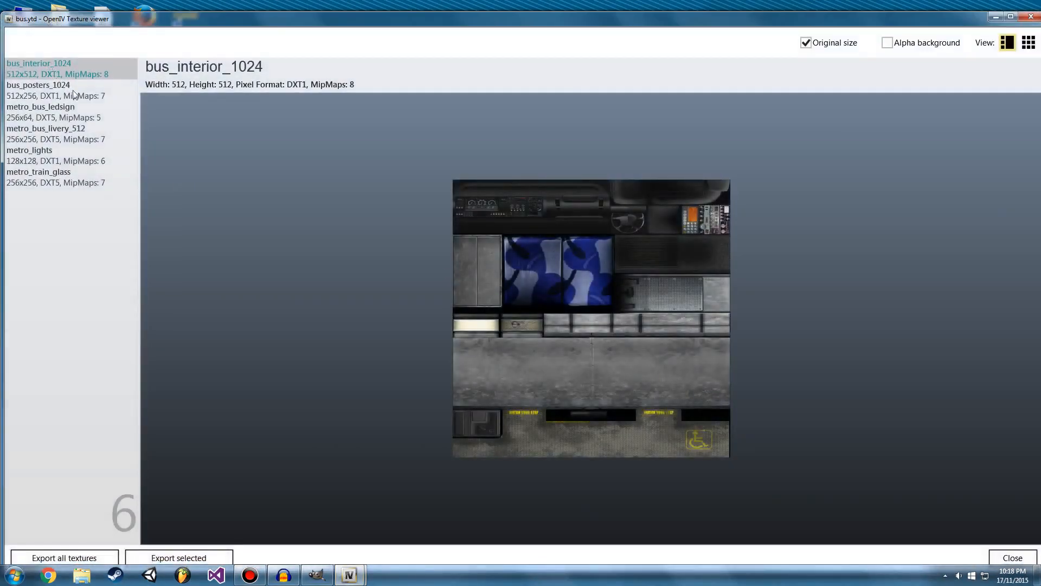
{"action": "left_click", "coordinate": [41, 106]}
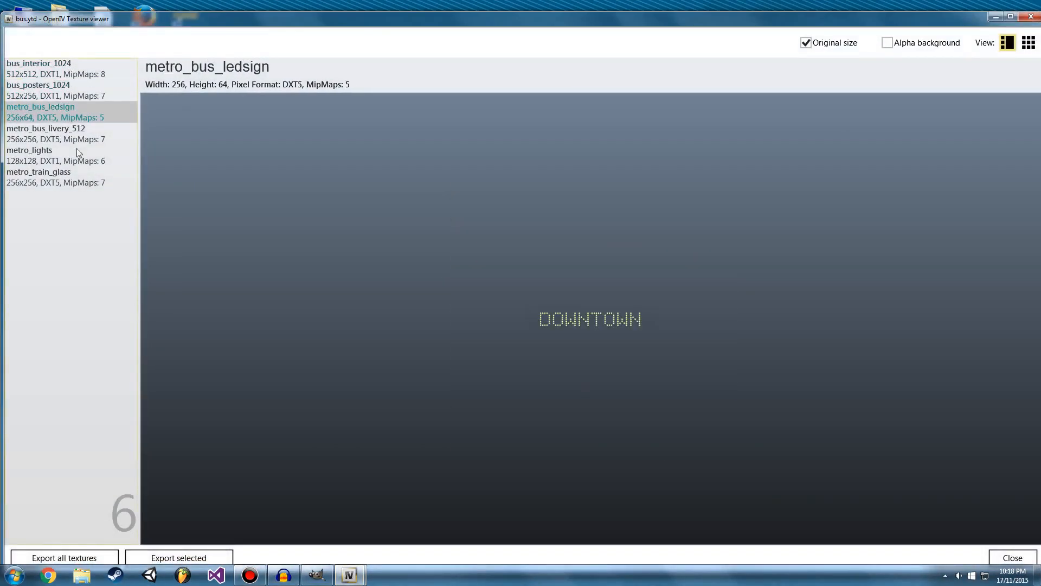
{"action": "left_click", "coordinate": [29, 150]}
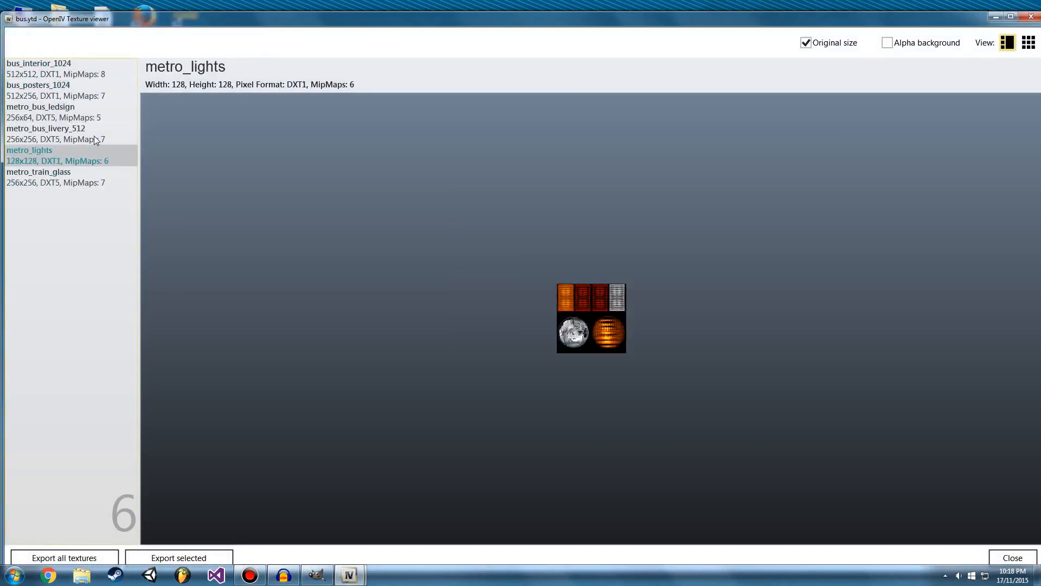
{"action": "left_click", "coordinate": [46, 128]}
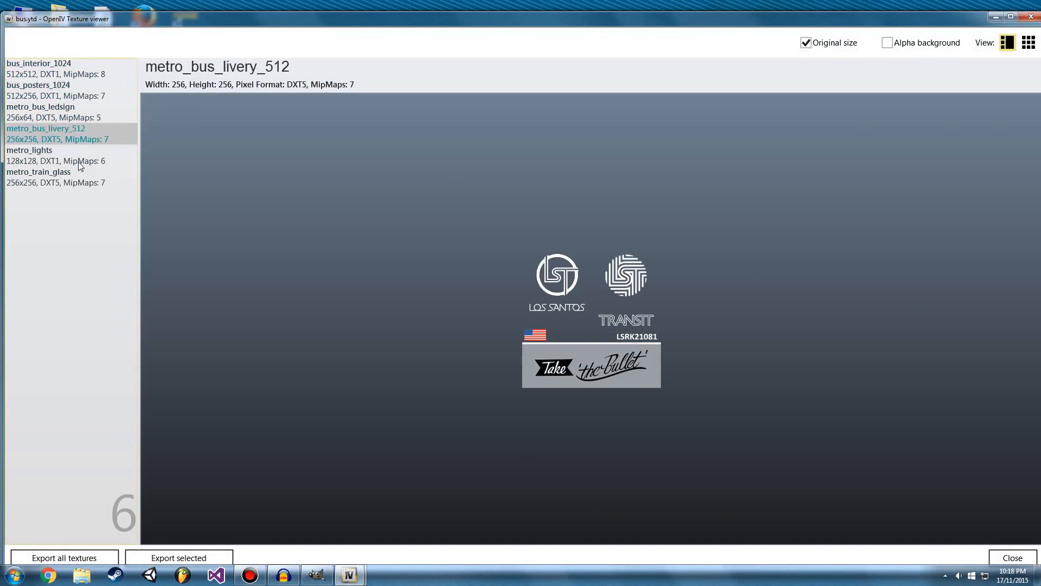
{"action": "mouse_move", "coordinate": [72, 183]}
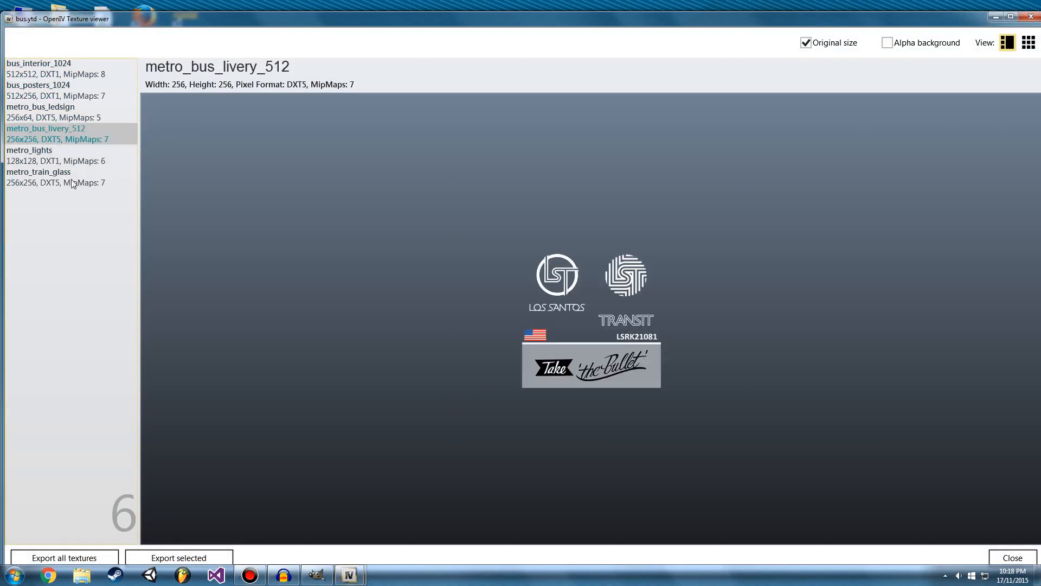
{"action": "left_click", "coordinate": [38, 171]}
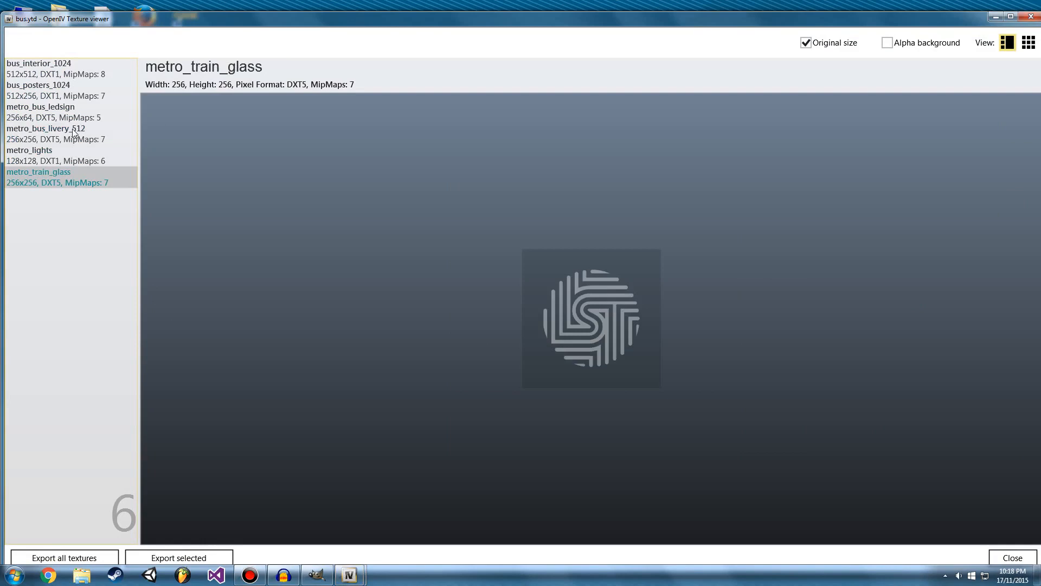
{"action": "left_click", "coordinate": [45, 128]}
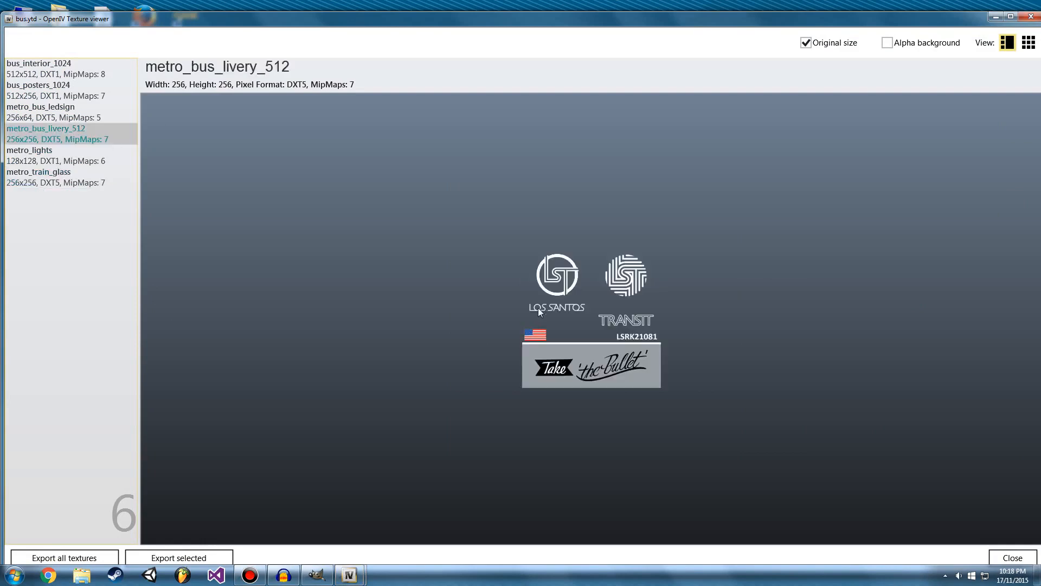
{"action": "mouse_move", "coordinate": [49, 184]}
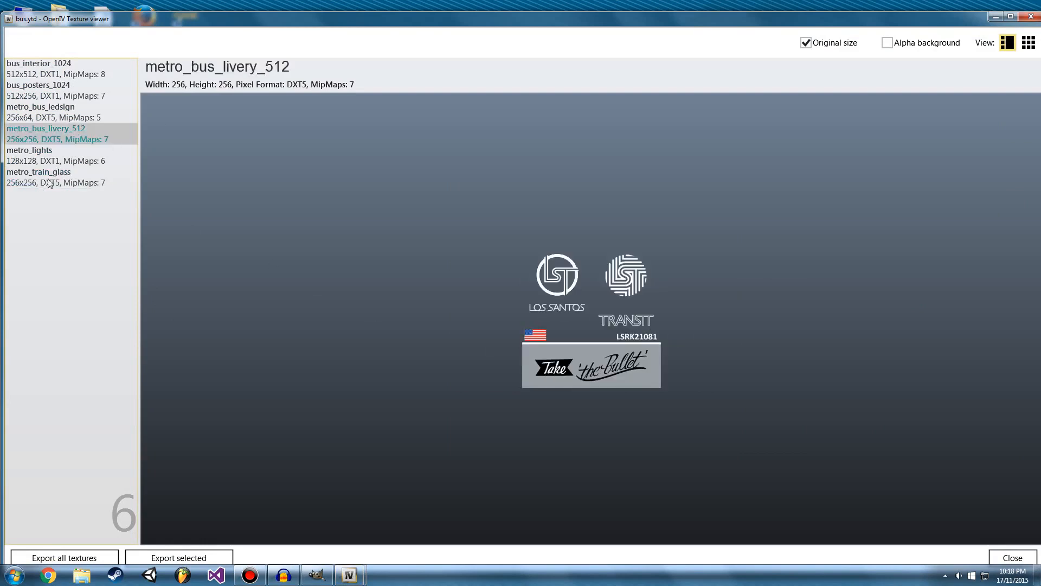
{"action": "left_click", "coordinate": [37, 172]}
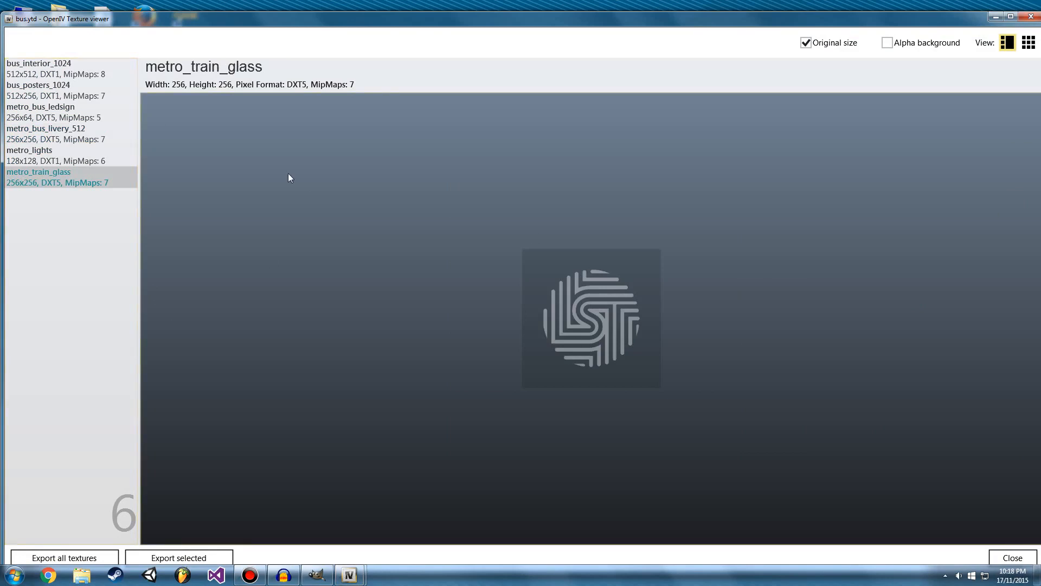
{"action": "mouse_move", "coordinate": [363, 182]}
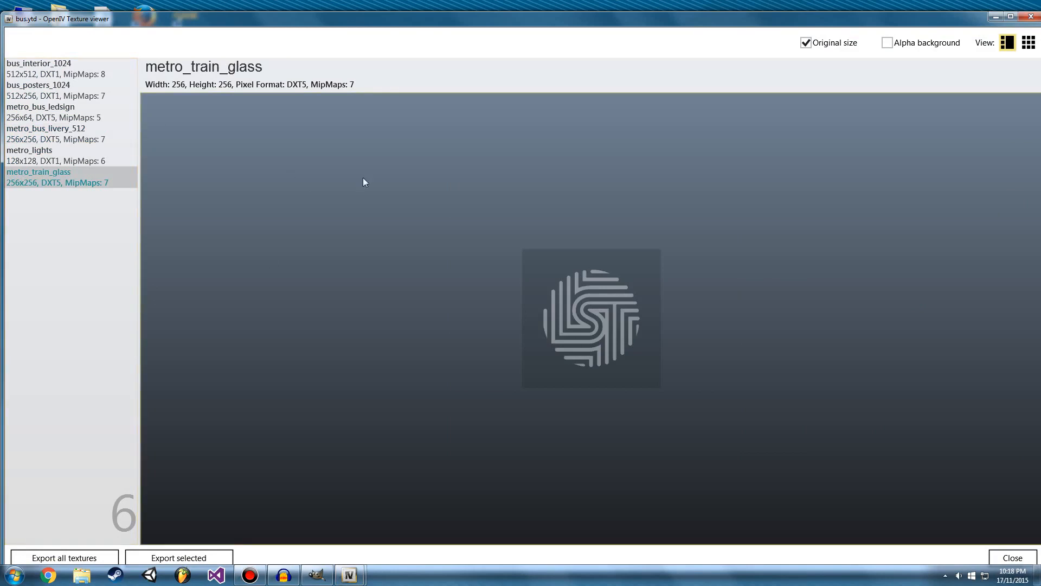
{"action": "mouse_move", "coordinate": [306, 90]}
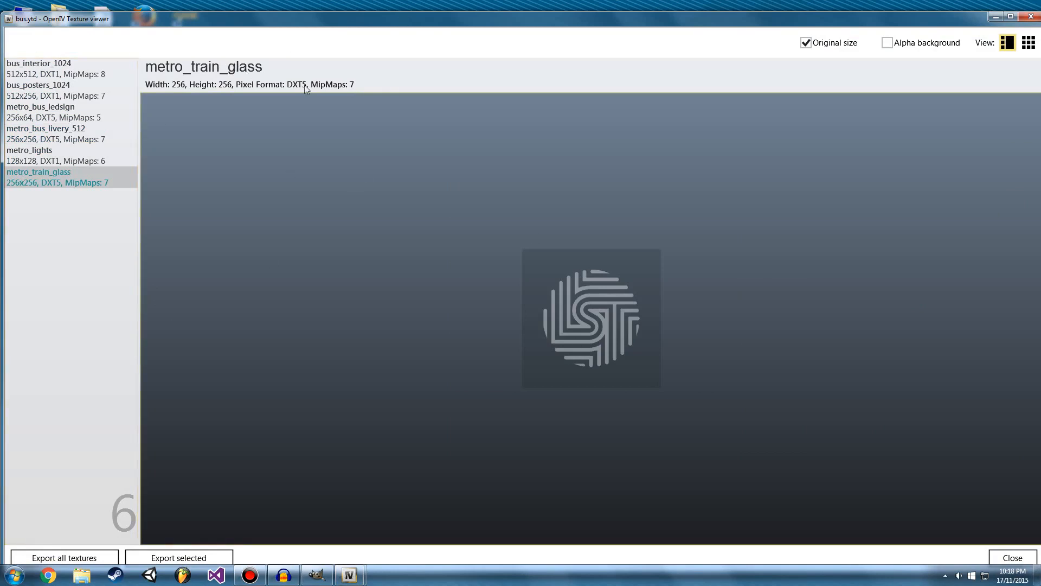
{"action": "left_click", "coordinate": [38, 63]}
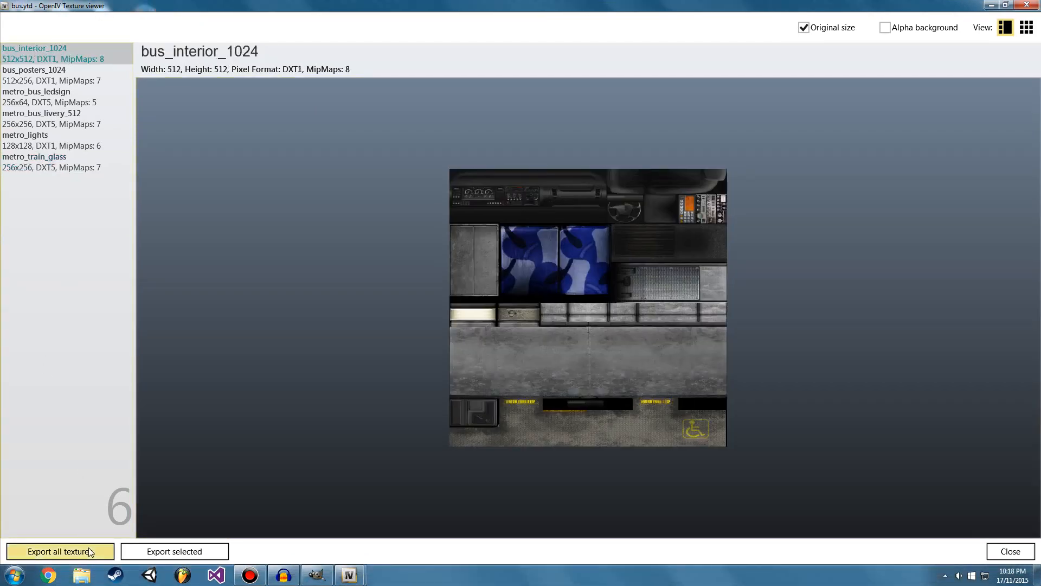
Export all six bus.ytd textures as PNG files into Desktop > Tutorial Mod.
{"action": "left_click", "coordinate": [59, 552]}
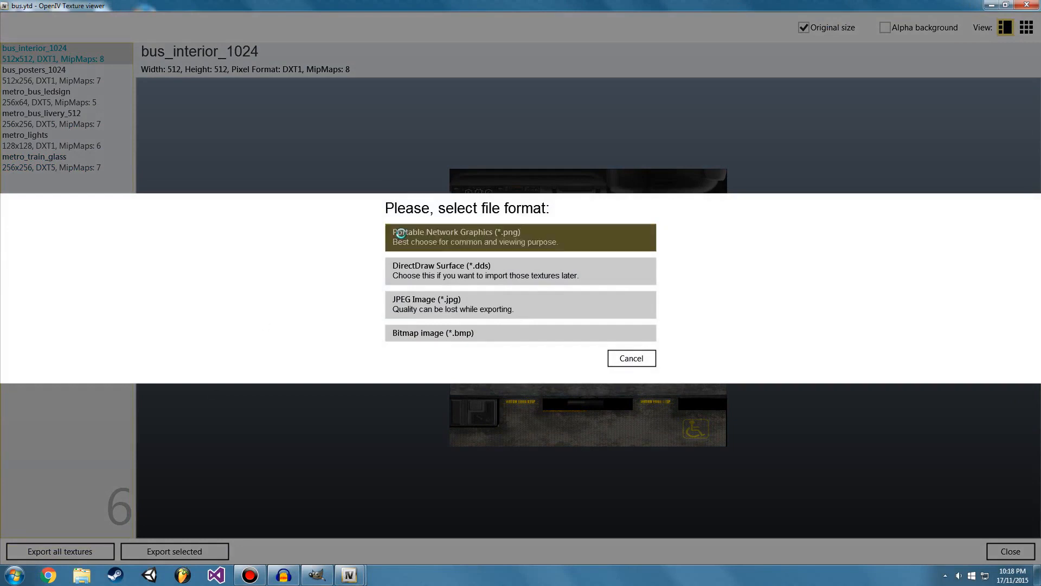
{"action": "left_click", "coordinate": [521, 236]}
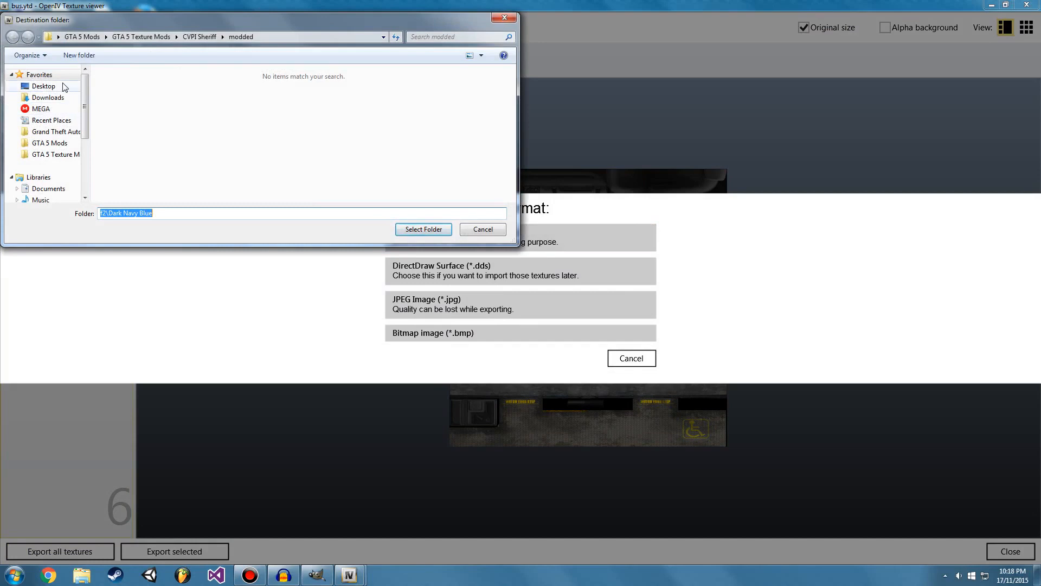
{"action": "left_click", "coordinate": [44, 85]}
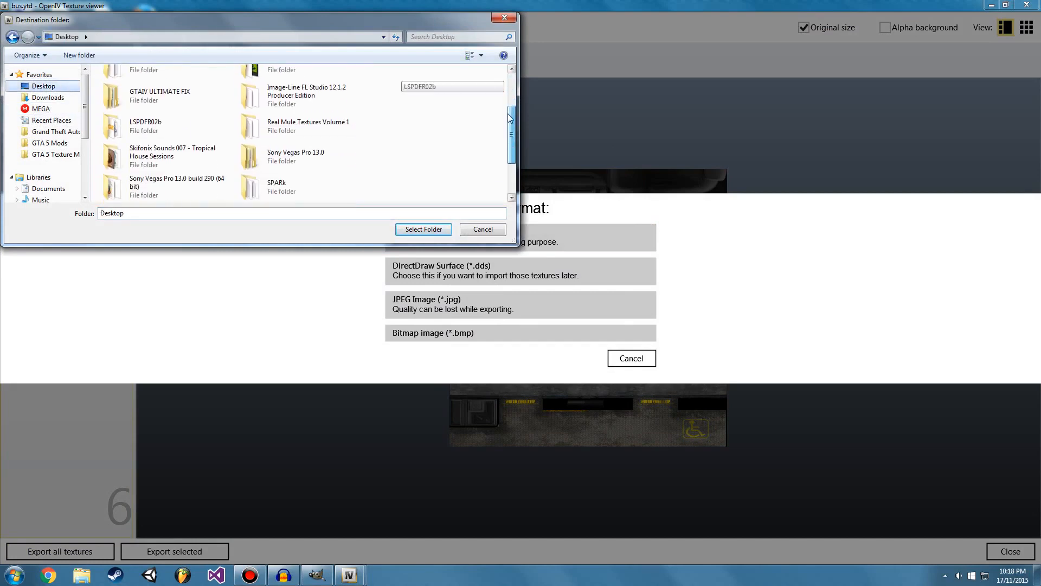
{"action": "scroll", "scroll_direction": "down", "scroll_amount": 3}
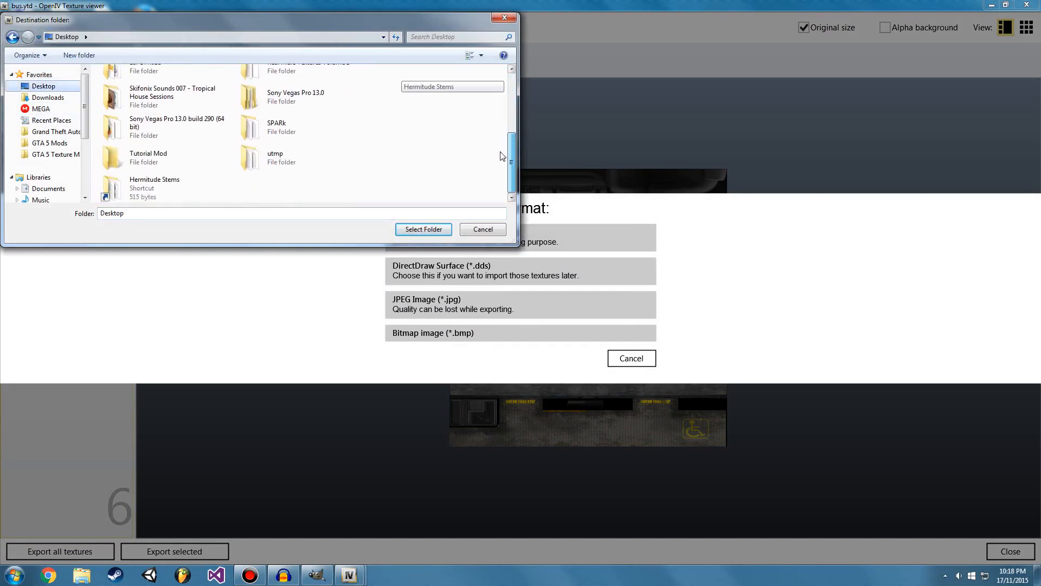
{"action": "left_click", "coordinate": [148, 158]}
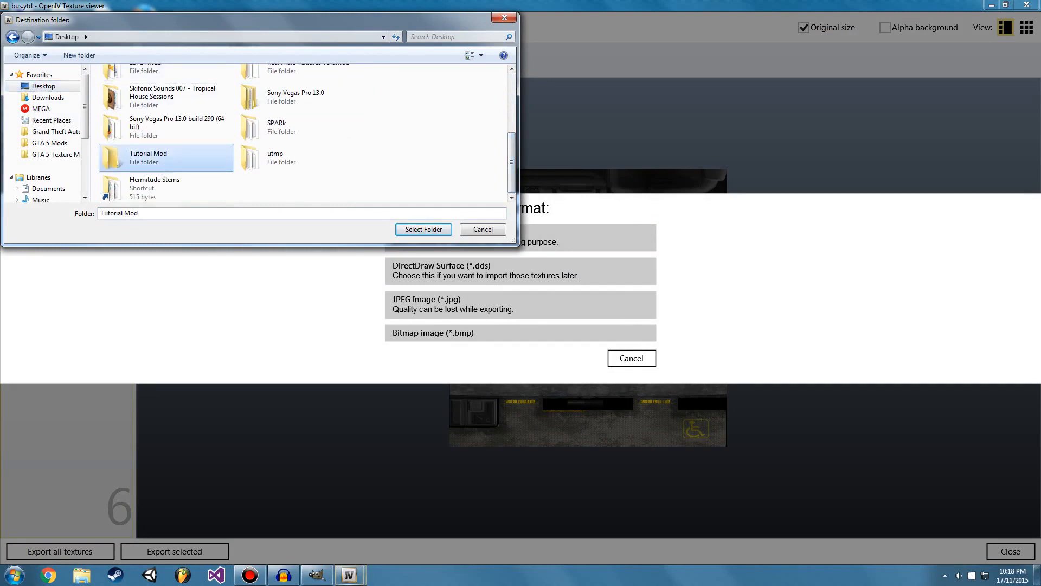
{"action": "left_click", "coordinate": [423, 229]}
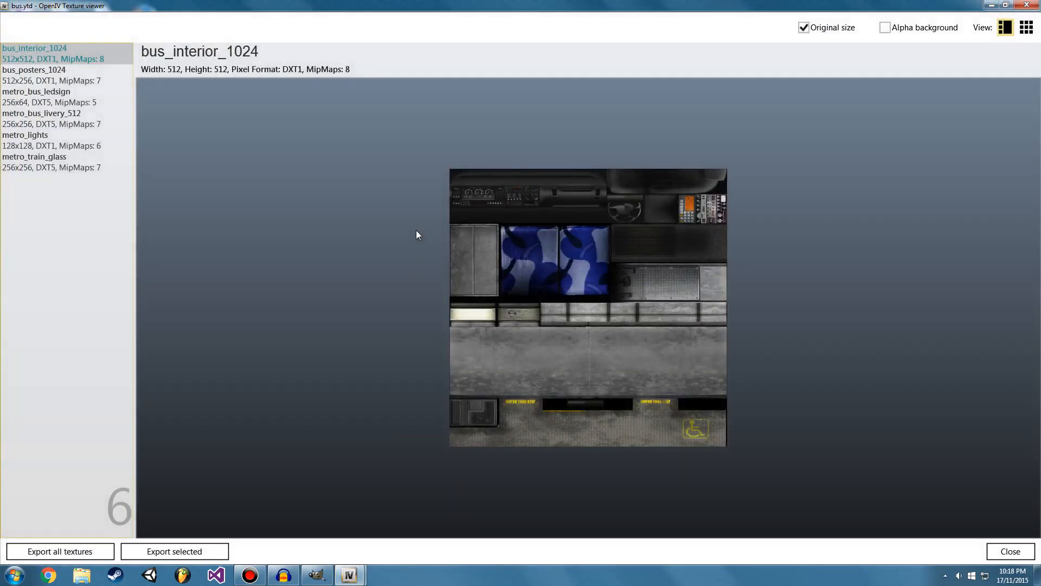
{"action": "left_click", "coordinate": [1009, 551]}
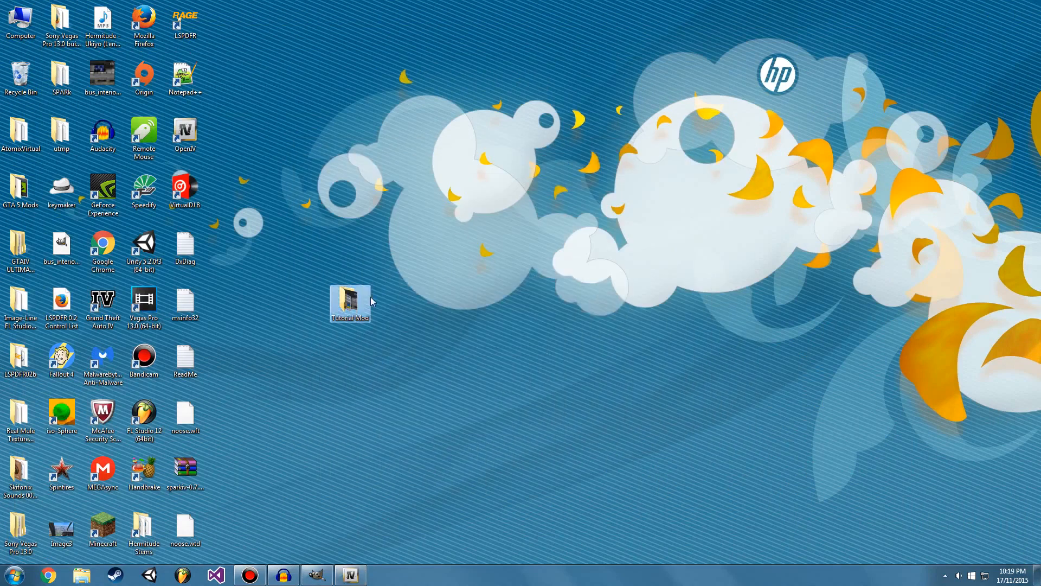
Open Tutorial Mod, inspect the exported PNGs and open metro_train_glass in GIMP.
{"action": "double_click", "coordinate": [349, 302]}
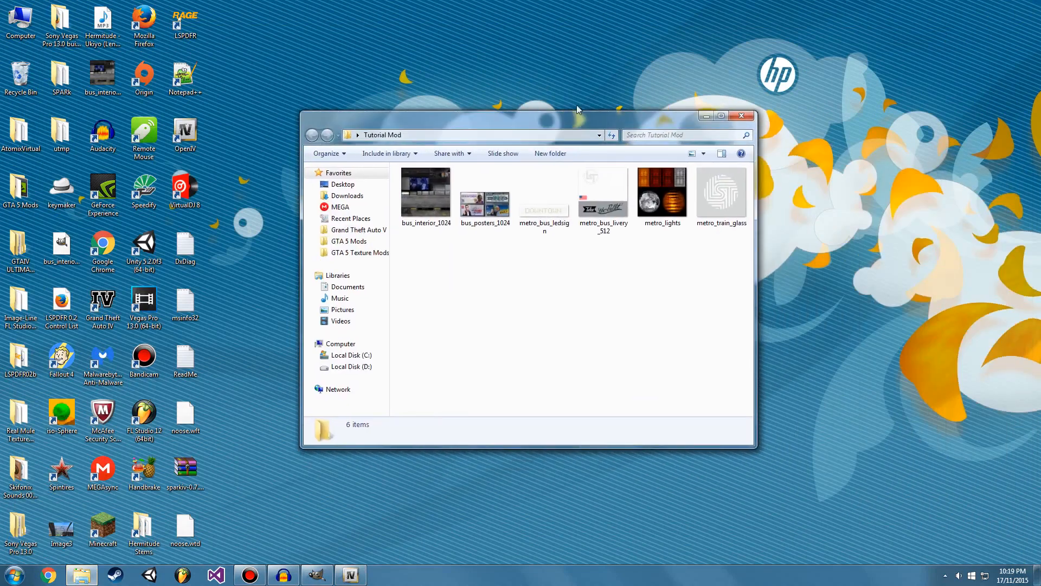
{"action": "left_click", "coordinate": [485, 192]}
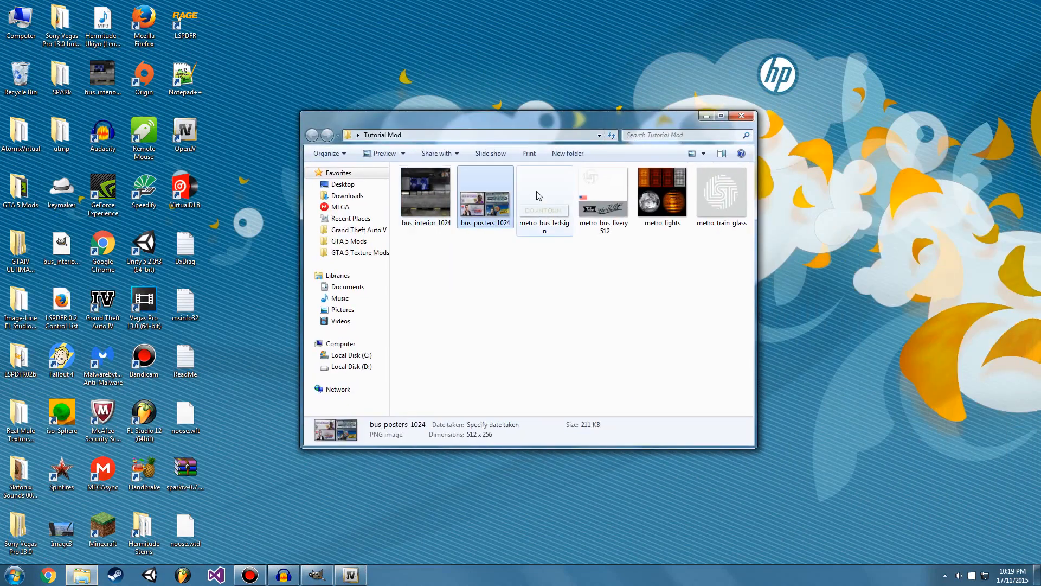
{"action": "left_click", "coordinate": [602, 192]}
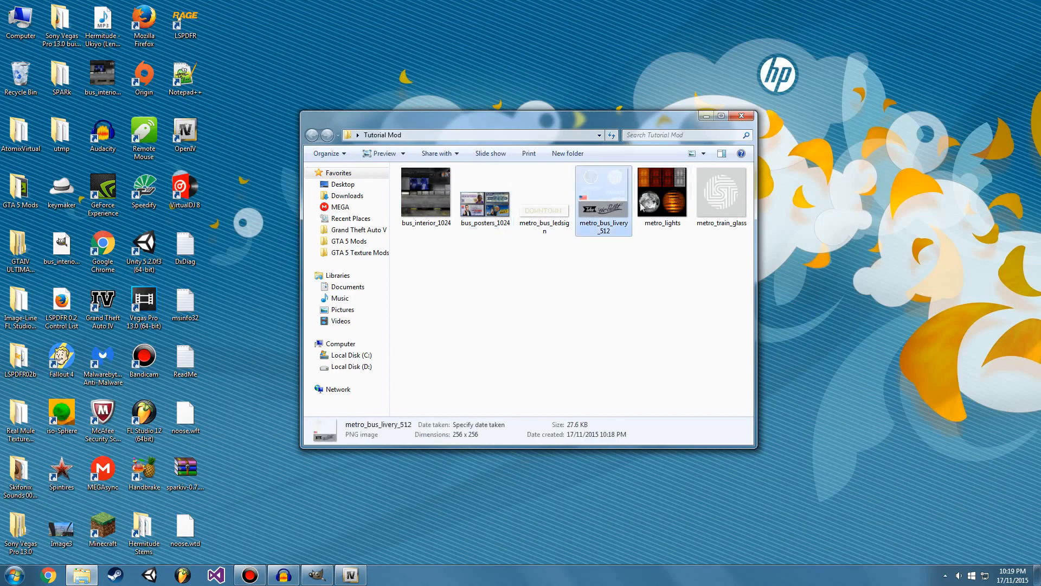
{"action": "left_click", "coordinate": [611, 272]}
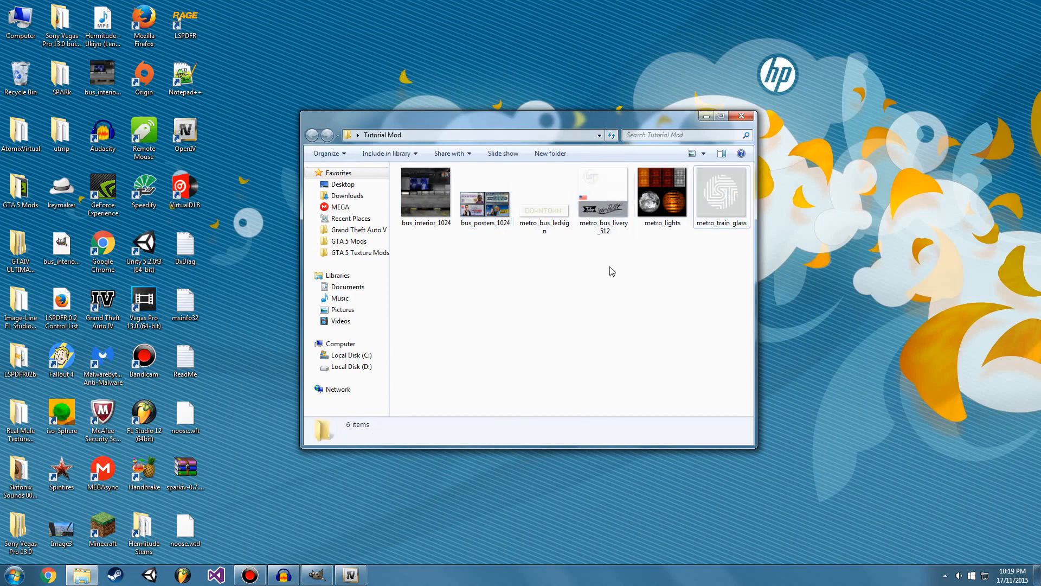
{"action": "left_click", "coordinate": [602, 193]}
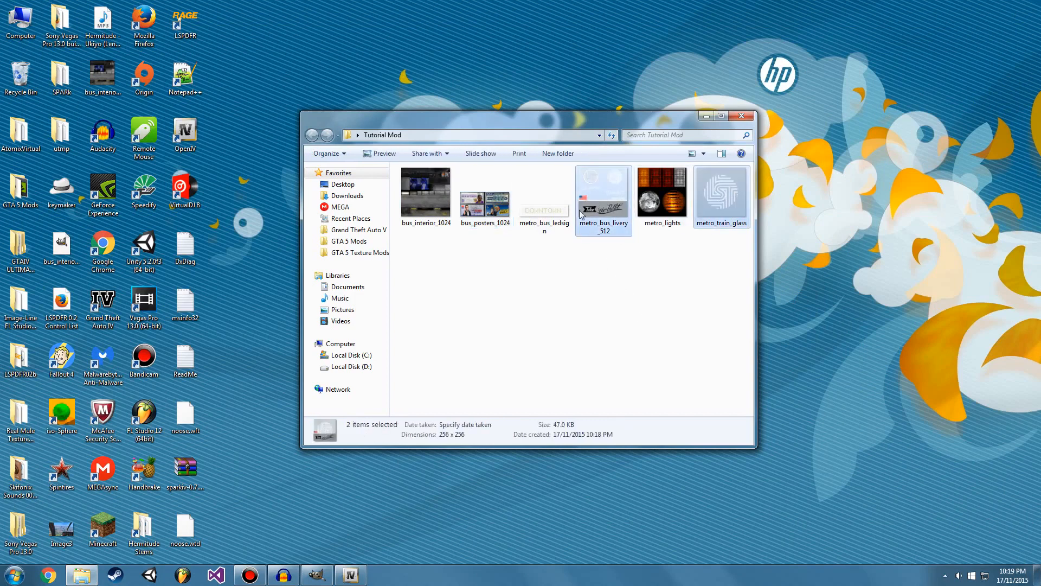
{"action": "double_click", "coordinate": [603, 191]}
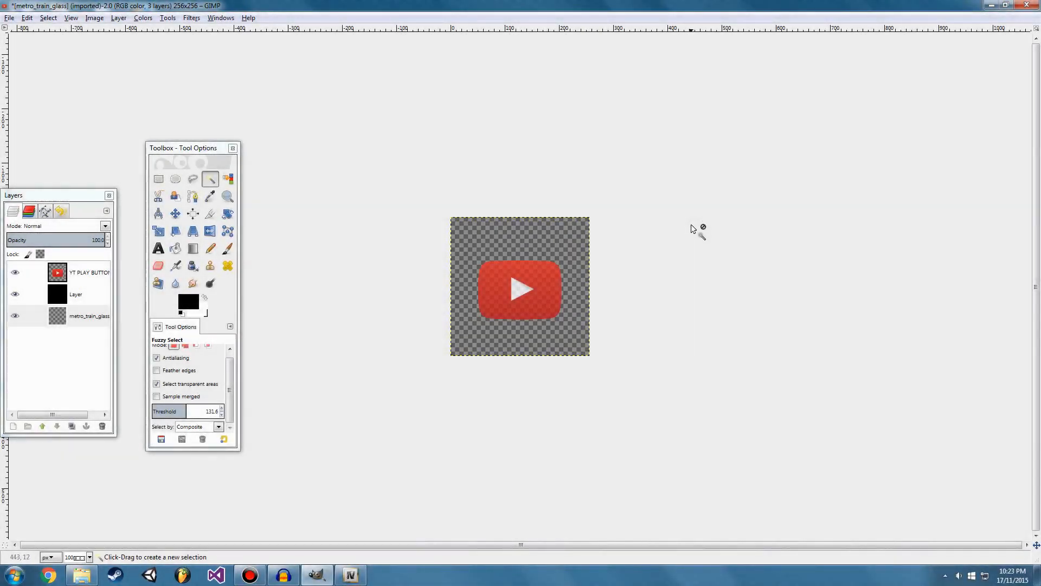
Export As metro_train_glass.png into a newly created Modded folder, keeping default PNG settings.
{"action": "left_click", "coordinate": [9, 18]}
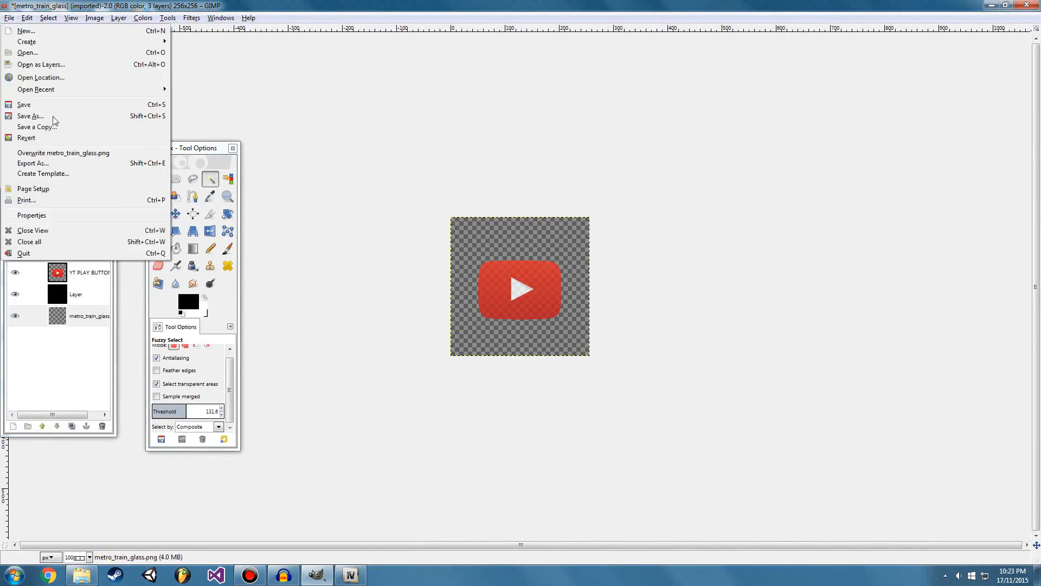
{"action": "left_click", "coordinate": [33, 163]}
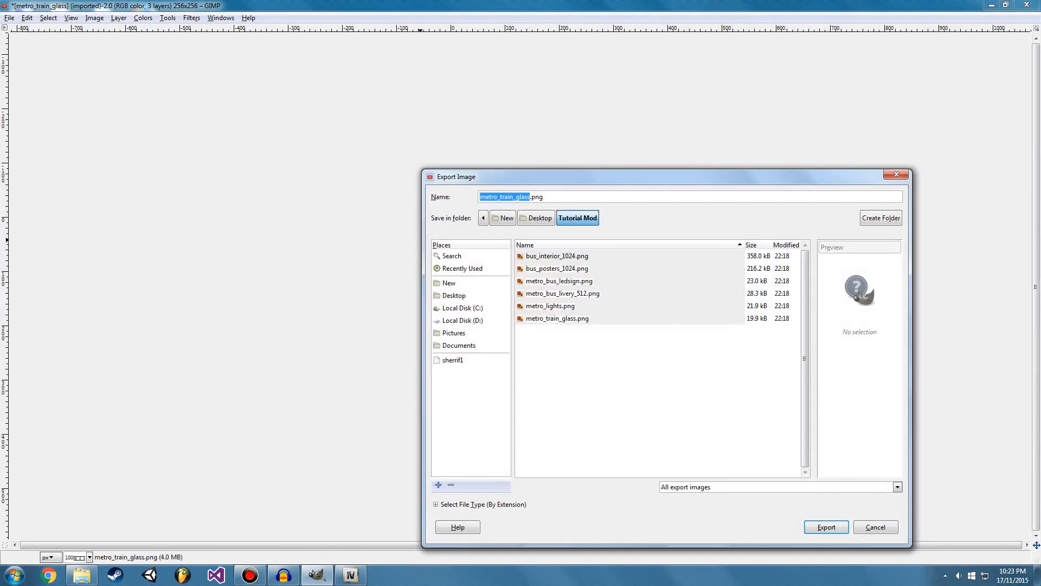
{"action": "left_click", "coordinate": [881, 218]}
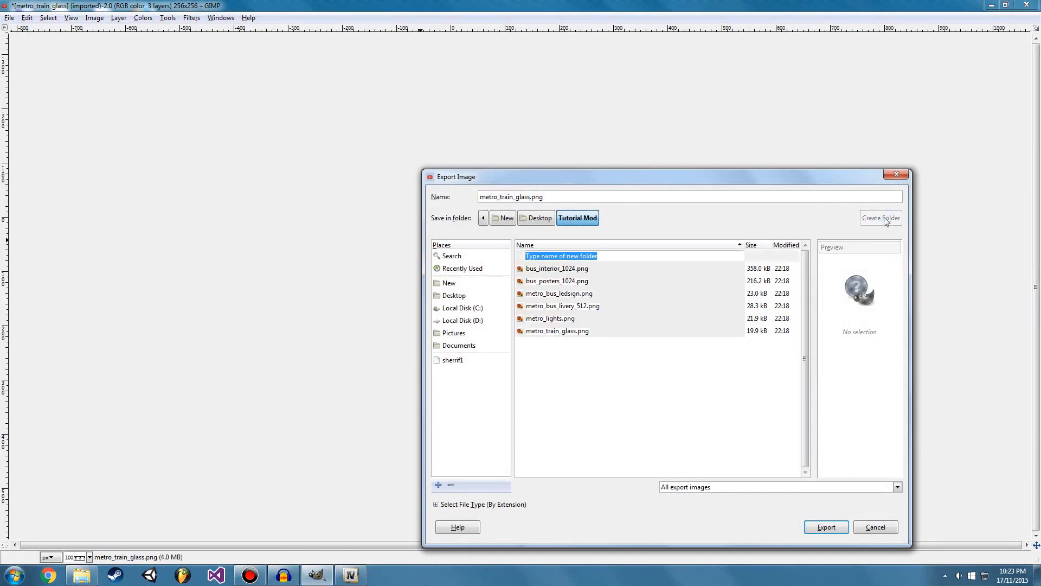
{"action": "type", "text": "Modded"}
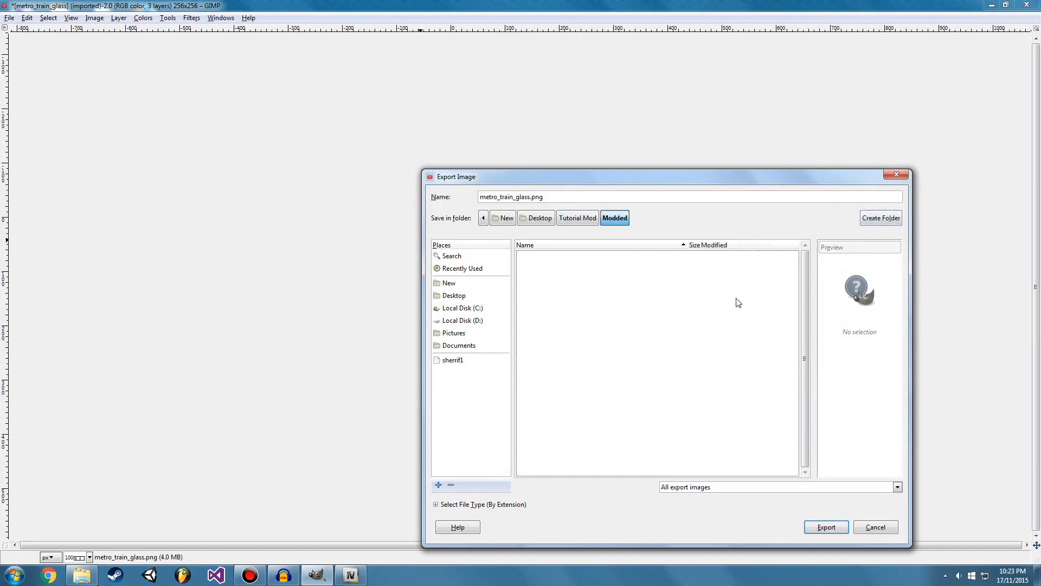
{"action": "left_click", "coordinate": [825, 527]}
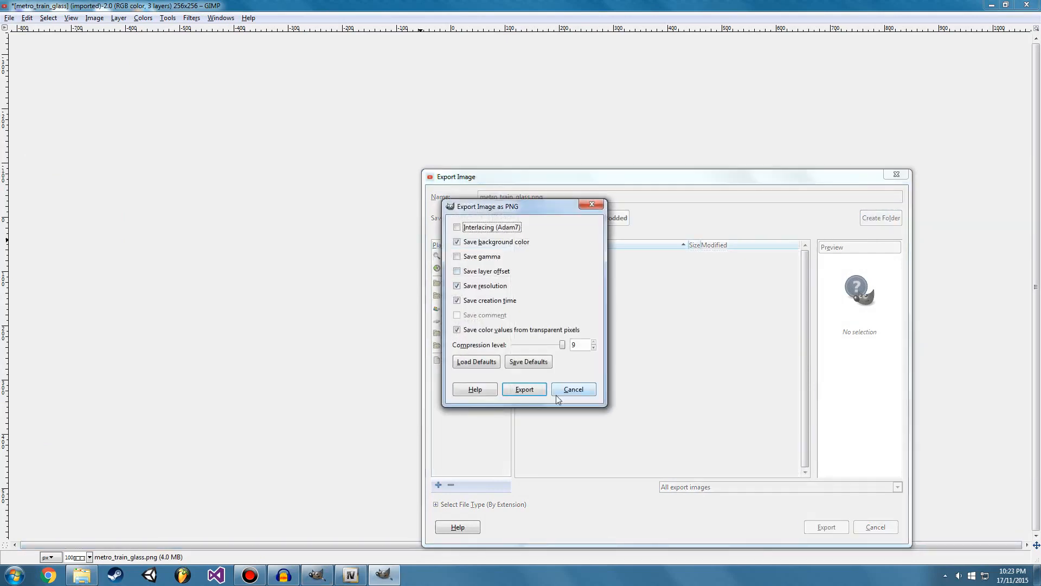
{"action": "left_click", "coordinate": [523, 388]}
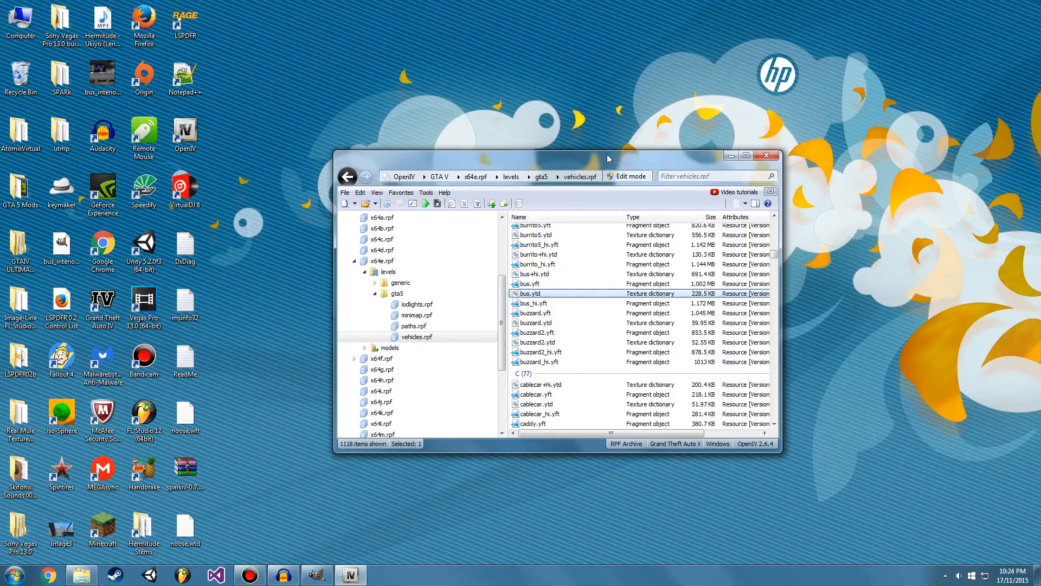
{"action": "mouse_move", "coordinate": [640, 180]}
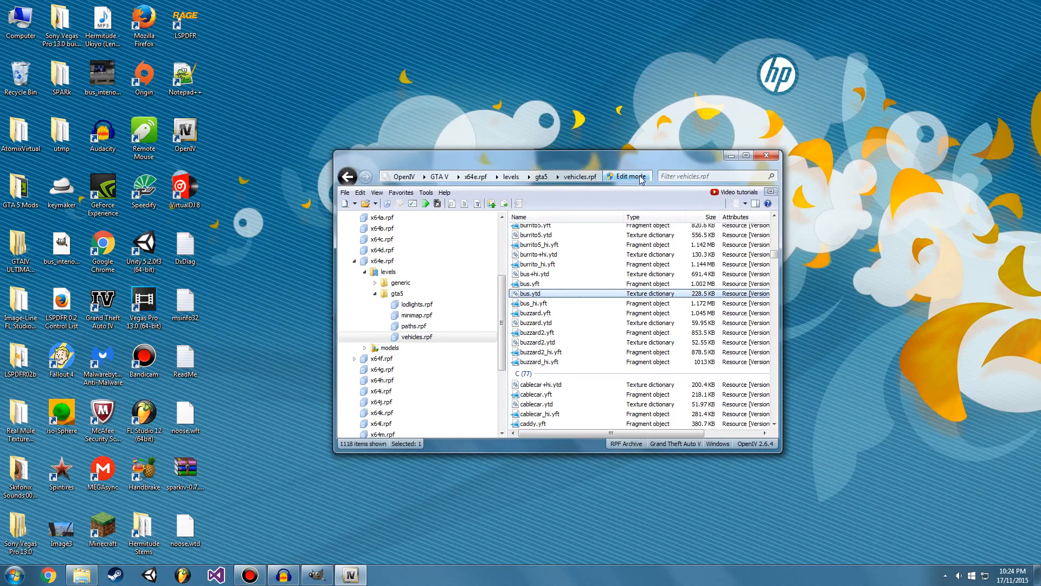
Switch the vehicles.rpf archive into Edit mode and accept the warning.
{"action": "left_click", "coordinate": [626, 175]}
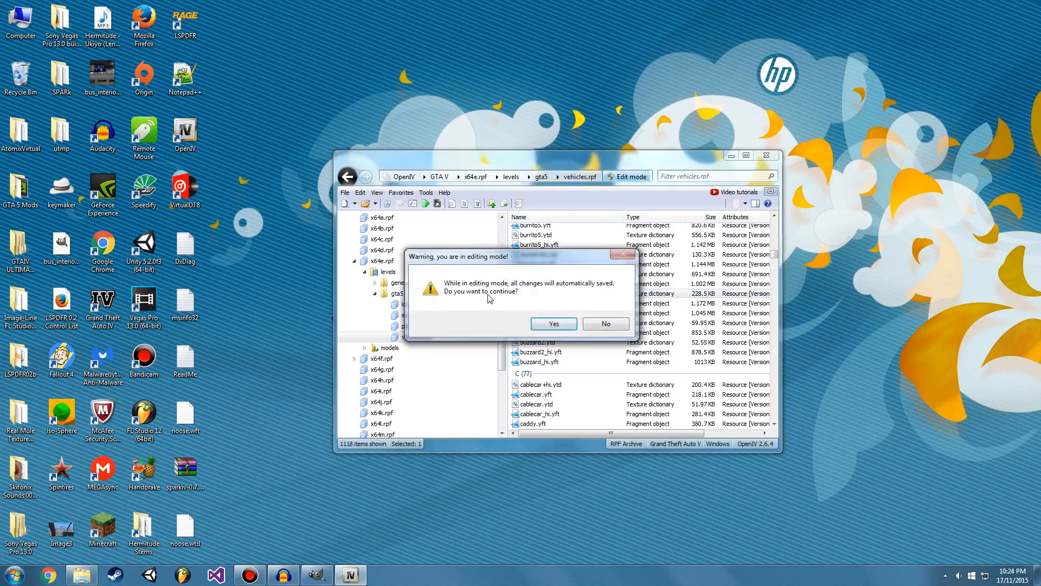
{"action": "mouse_move", "coordinate": [531, 299]}
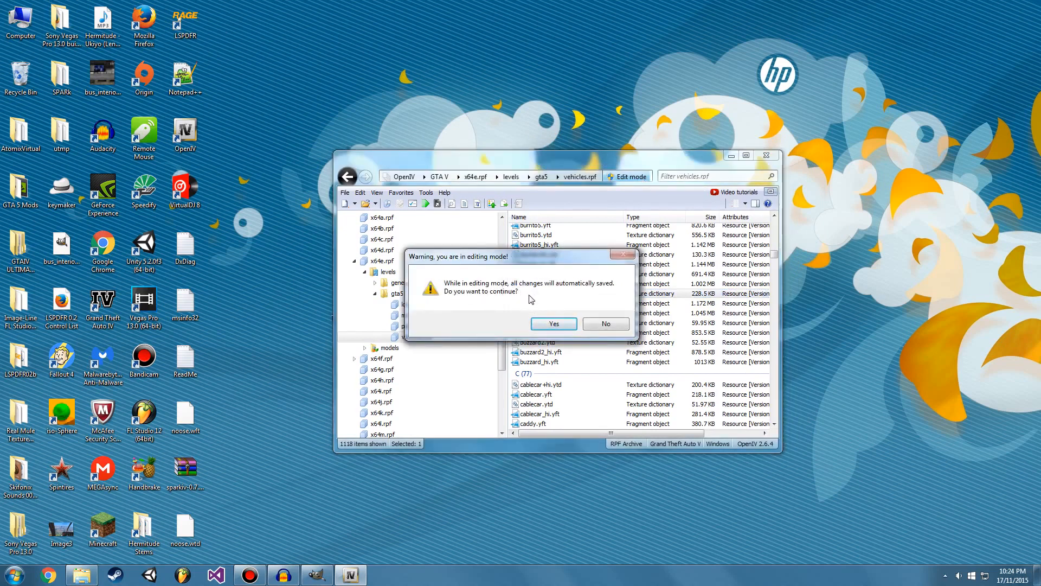
{"action": "mouse_move", "coordinate": [541, 302]}
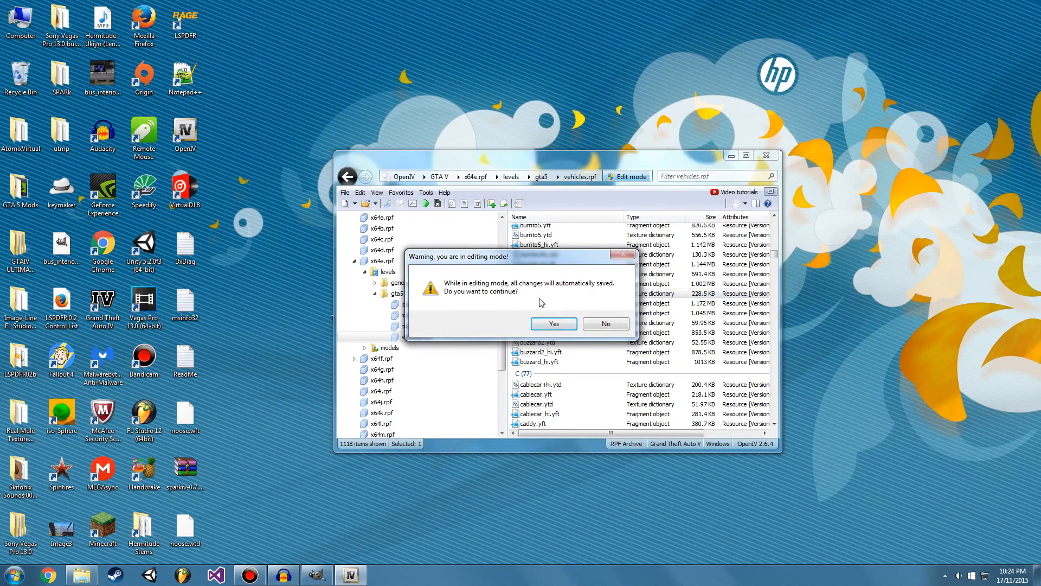
{"action": "left_click", "coordinate": [553, 323]}
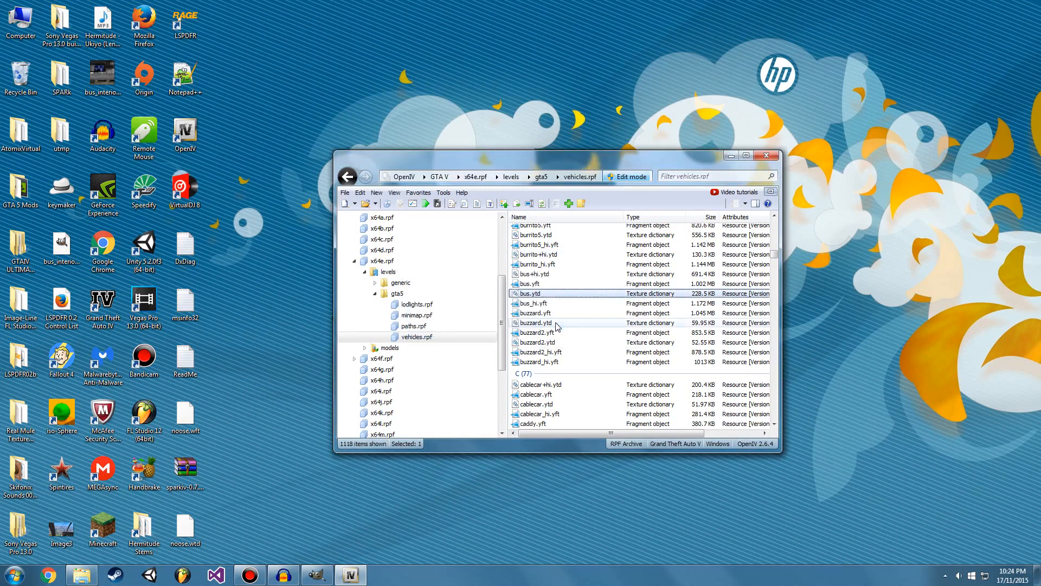
{"action": "mouse_move", "coordinate": [551, 297]}
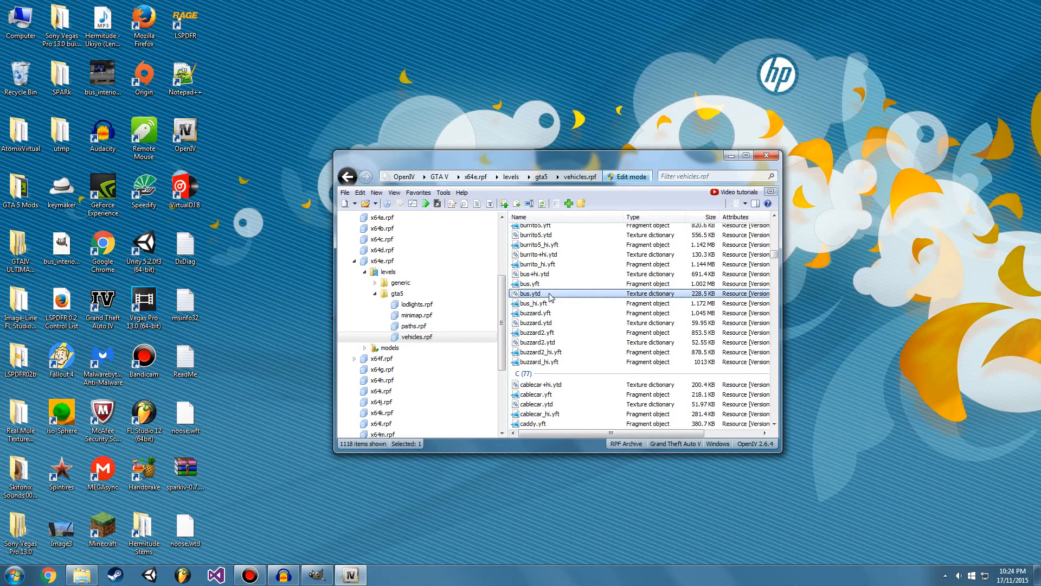
Open bus.ytd in the texture editor and preview posters and lights before metro_train_glass.
{"action": "double_click", "coordinate": [530, 293]}
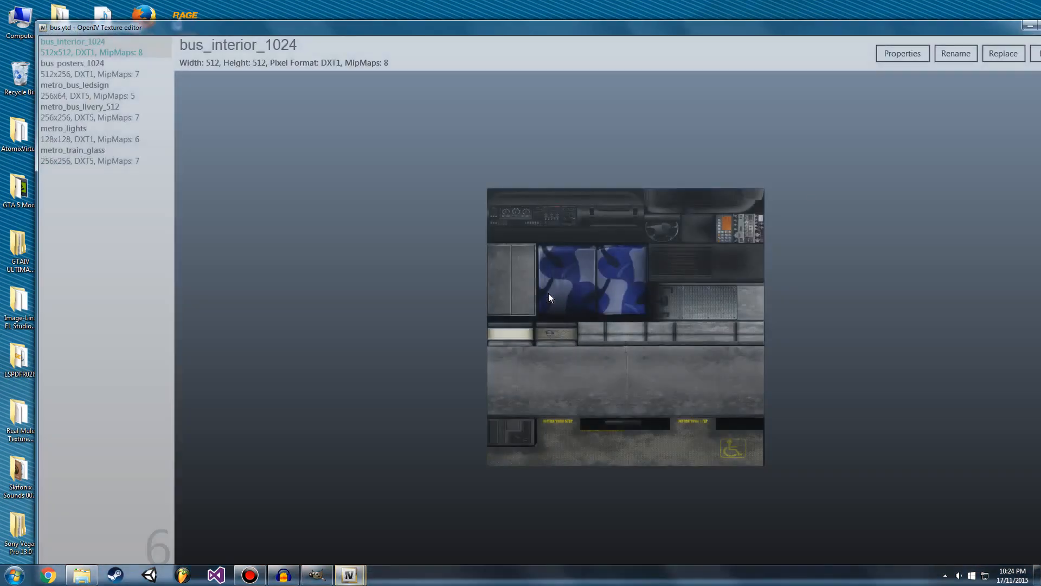
{"action": "left_click", "coordinate": [72, 63]}
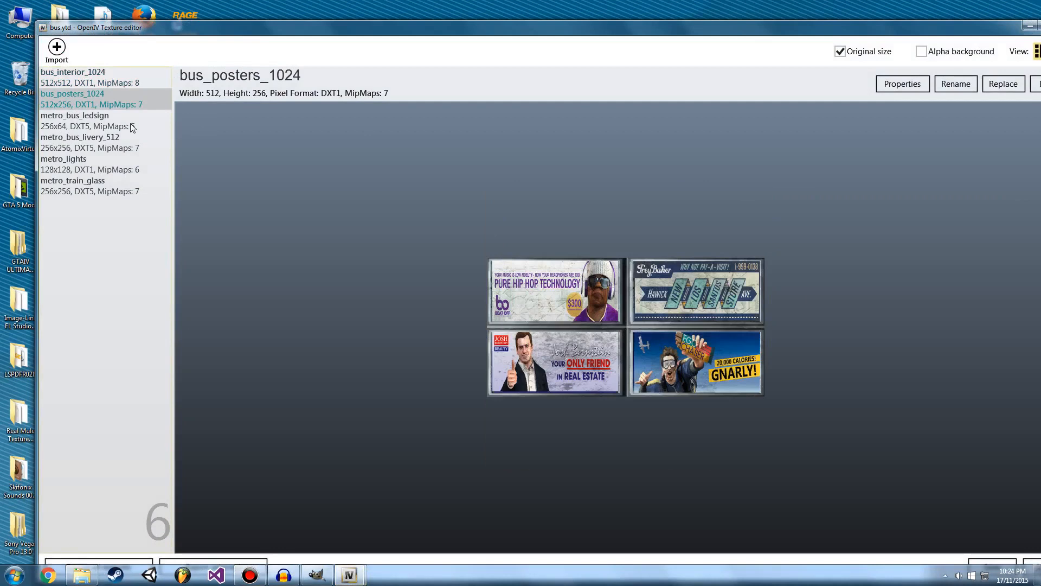
{"action": "left_click", "coordinate": [64, 159]}
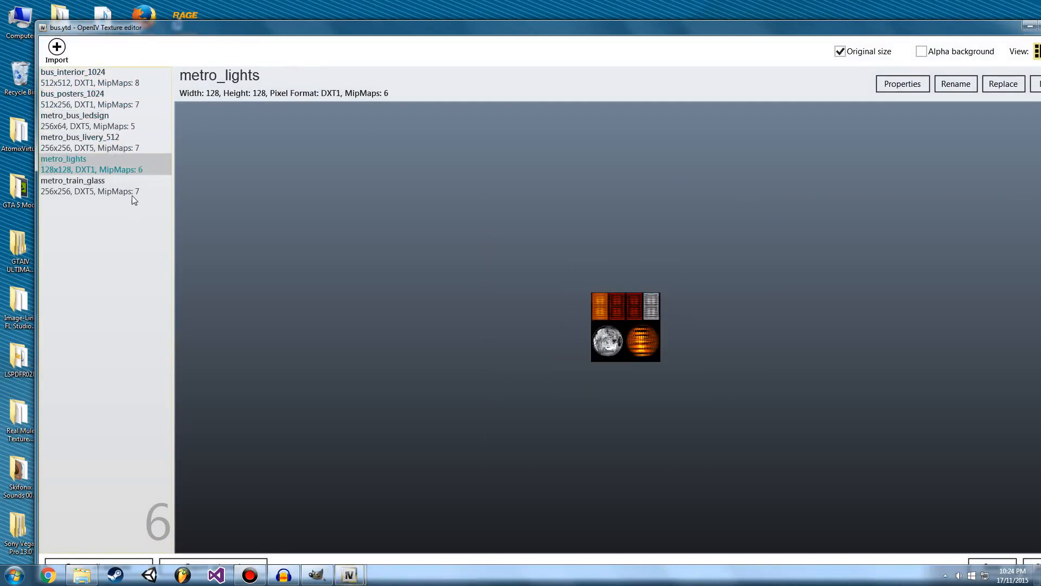
{"action": "left_click", "coordinate": [72, 180]}
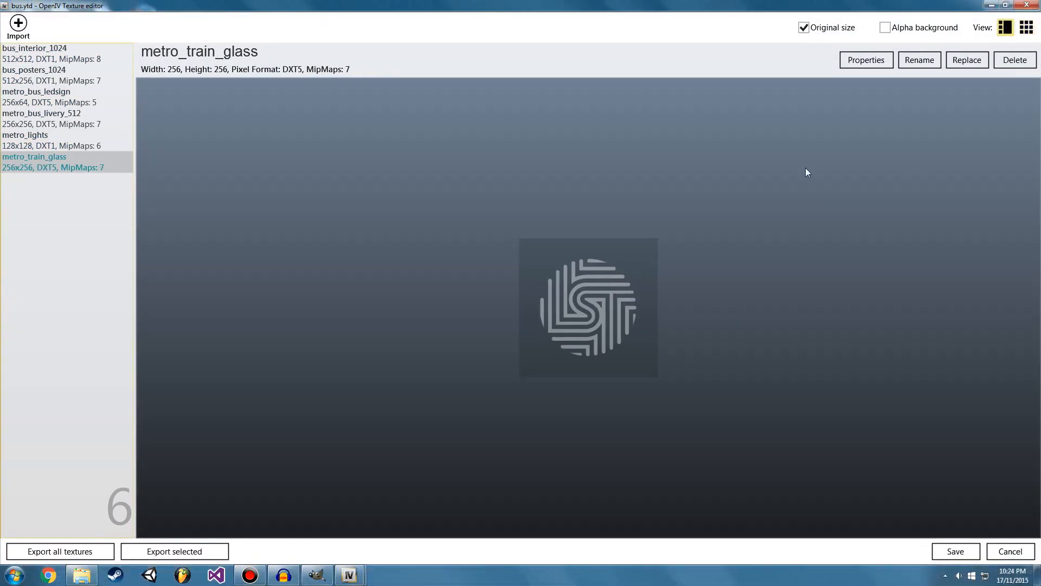
{"action": "mouse_move", "coordinate": [802, 145]}
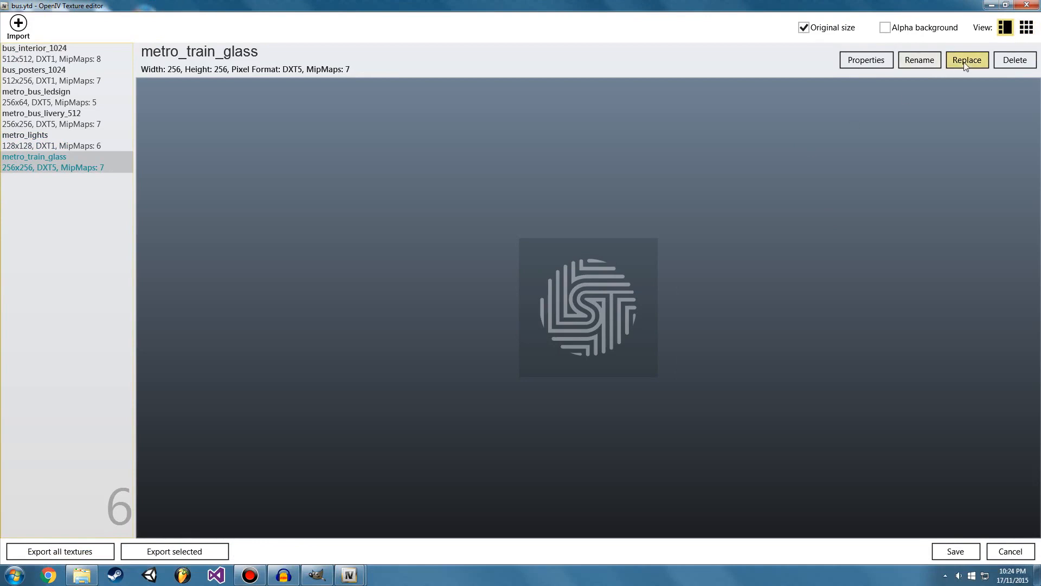
Replace metro_train_glass with the play-button PNG from the Modded folder.
{"action": "left_click", "coordinate": [966, 59]}
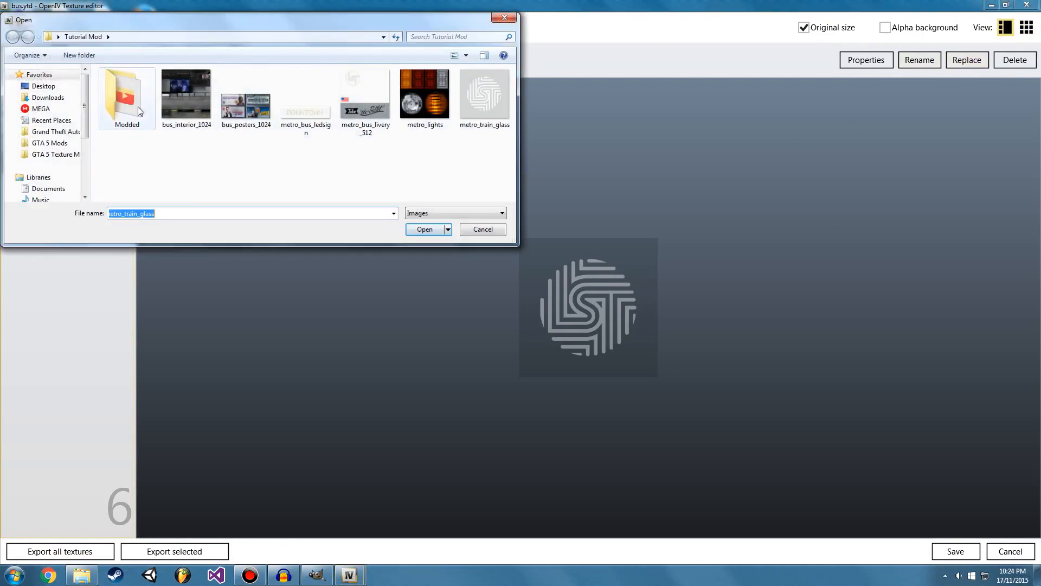
{"action": "double_click", "coordinate": [126, 94]}
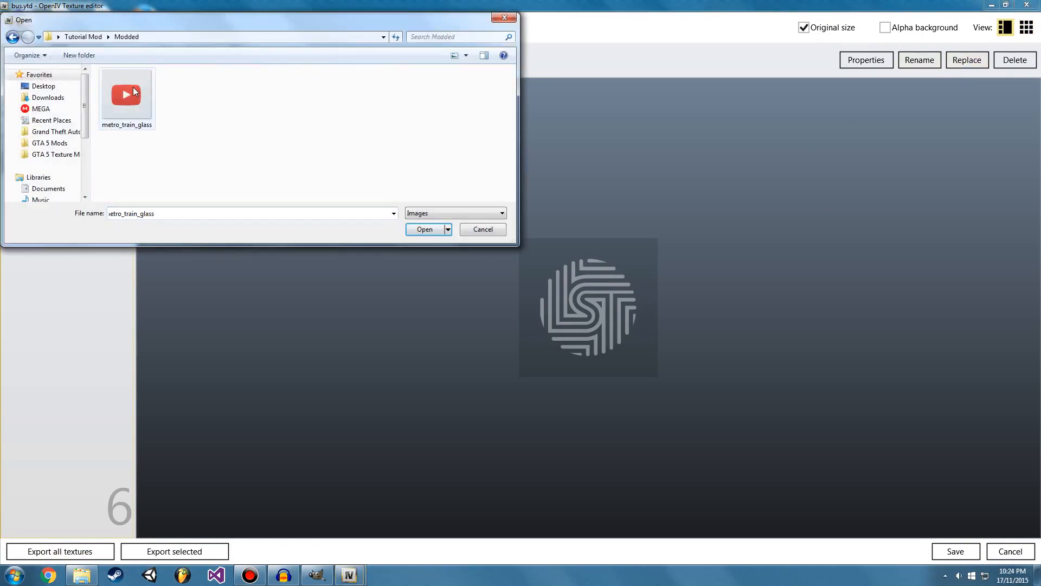
{"action": "left_click", "coordinate": [423, 229]}
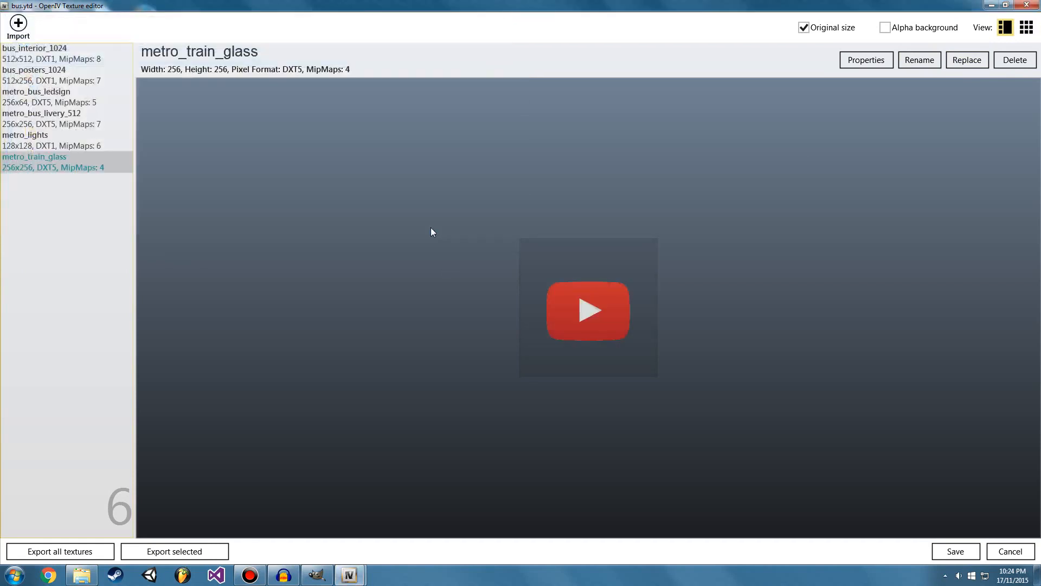
{"action": "mouse_move", "coordinate": [636, 278]}
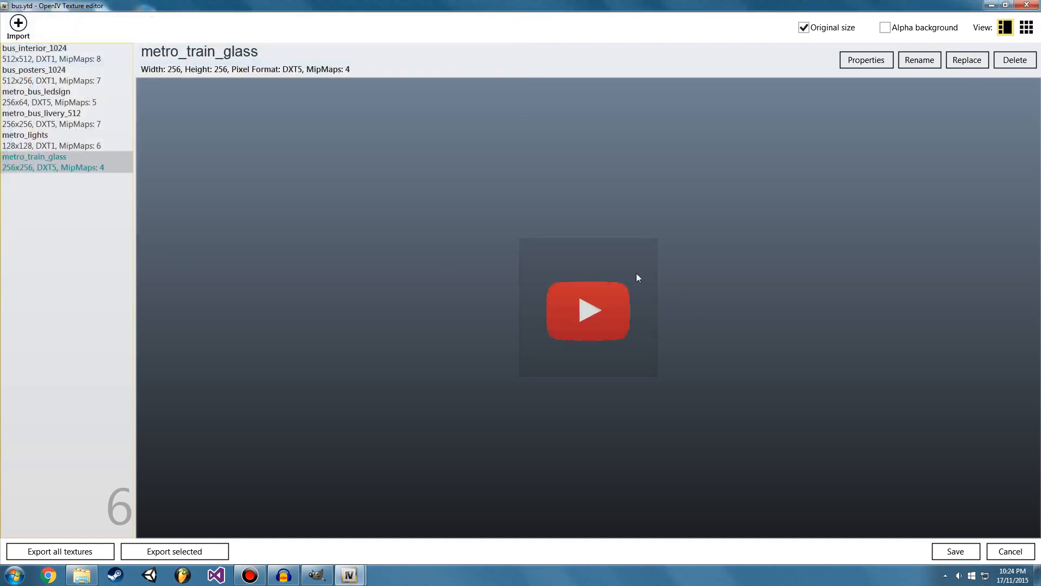
{"action": "mouse_move", "coordinate": [993, 545]}
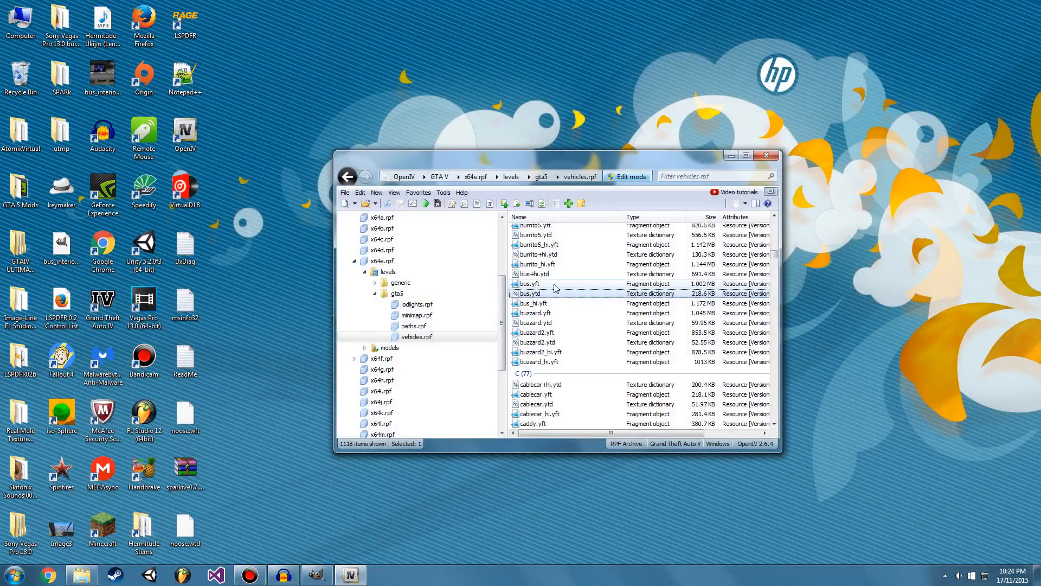
{"action": "left_click", "coordinate": [529, 283]}
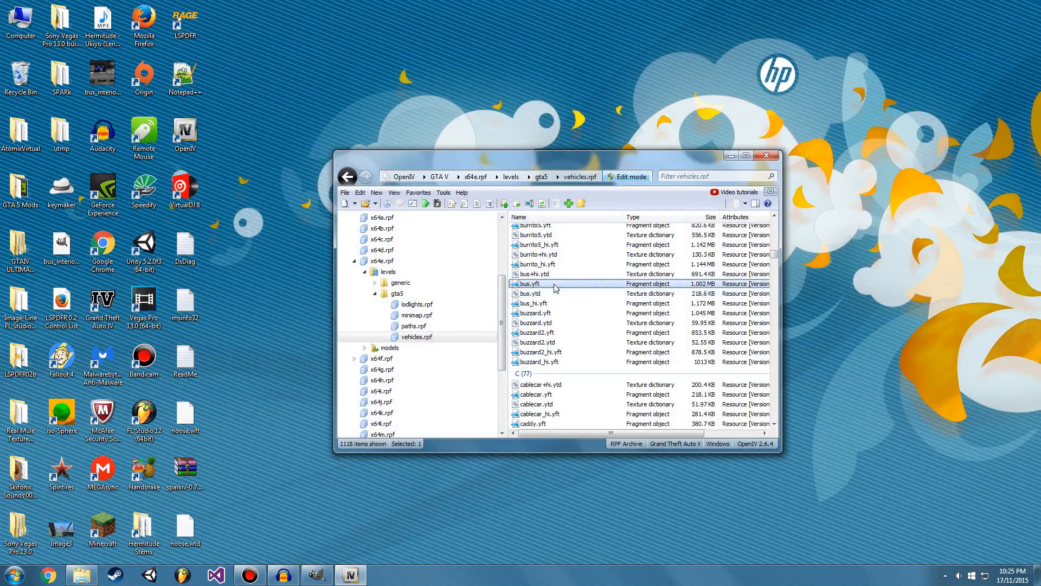
{"action": "double_click", "coordinate": [529, 283]}
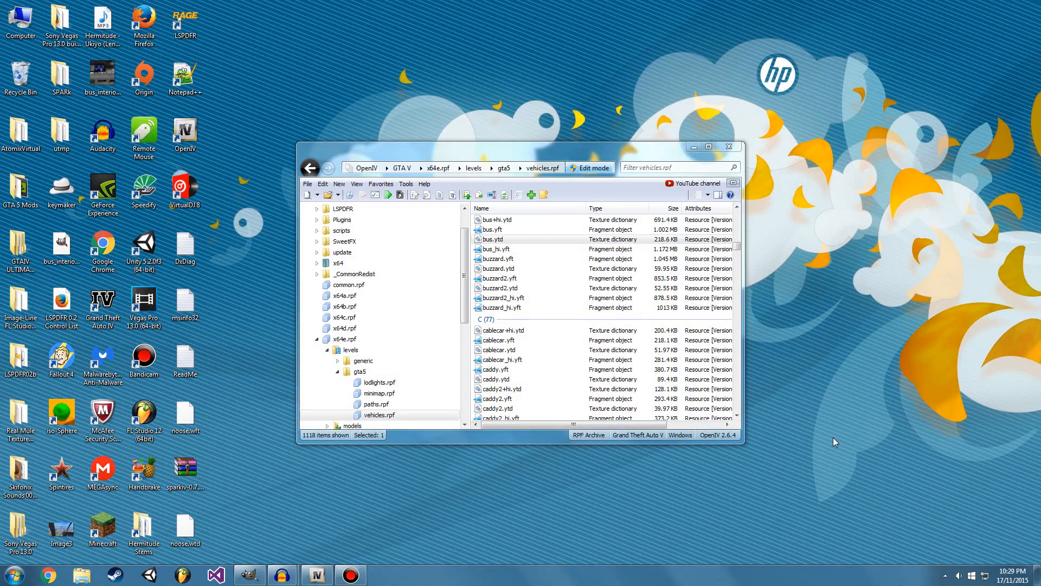
Extract the edited bus.ytd into the Tutorial Mod > Modded folder.
{"action": "left_click", "coordinate": [495, 239]}
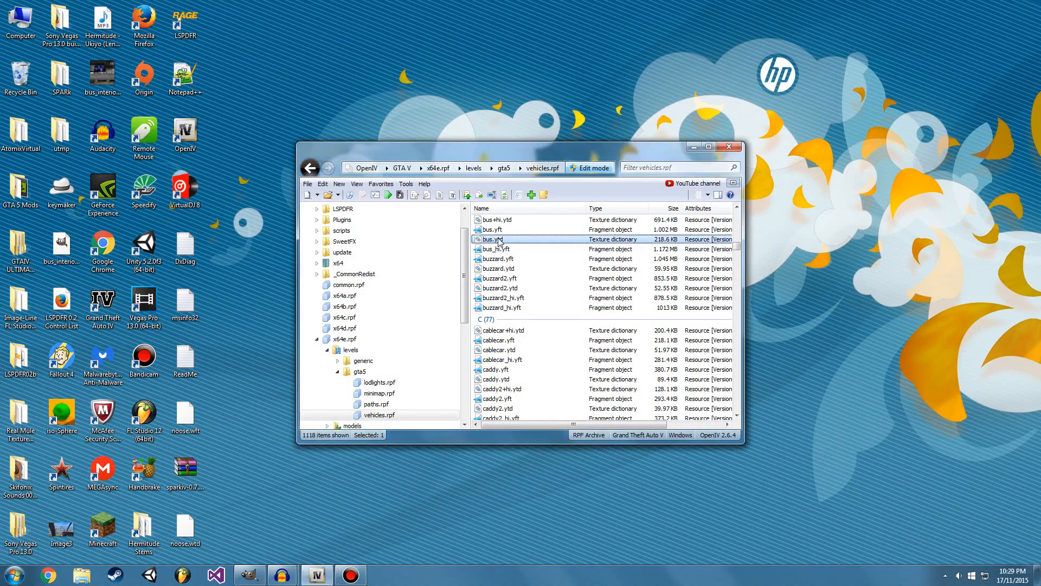
{"action": "left_click", "coordinate": [495, 229]}
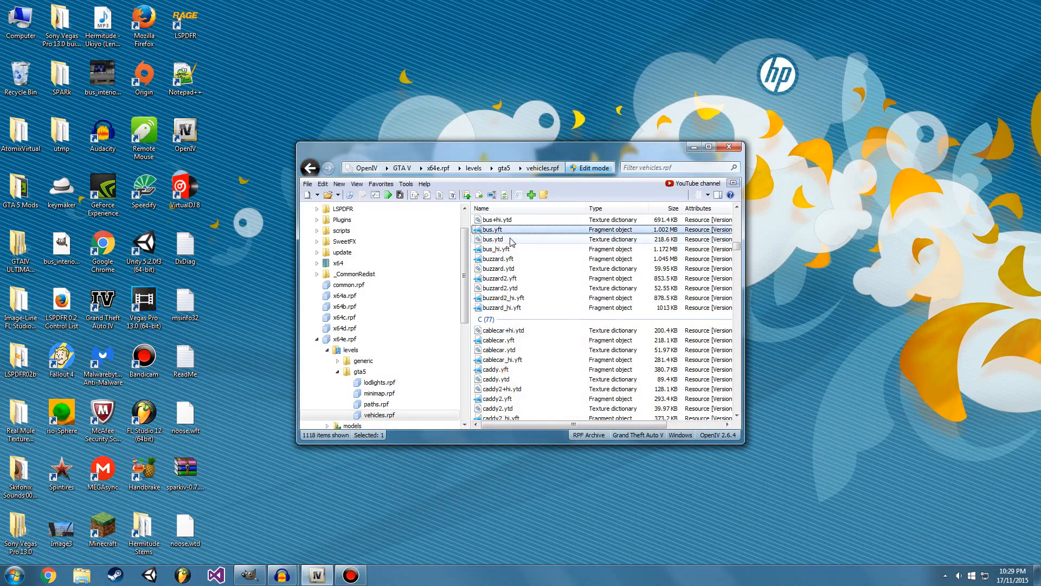
{"action": "right_click", "coordinate": [493, 239]}
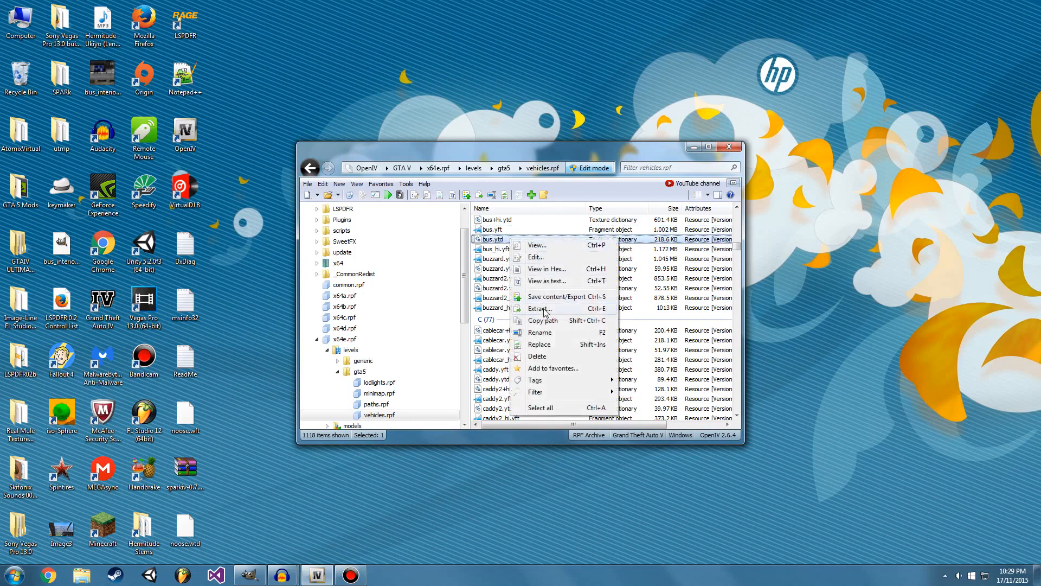
{"action": "left_click", "coordinate": [538, 308]}
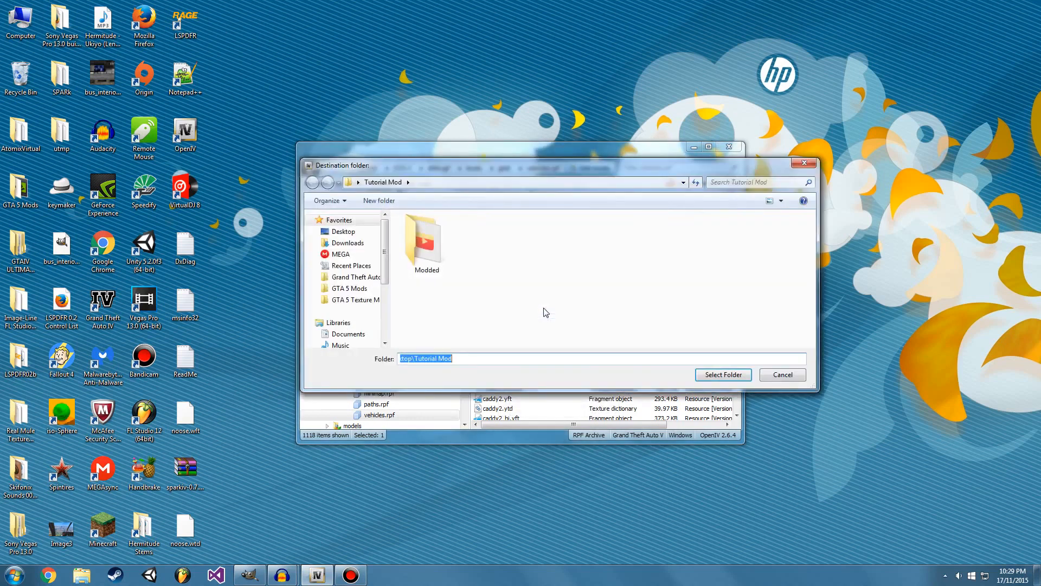
{"action": "left_click", "coordinate": [425, 239]}
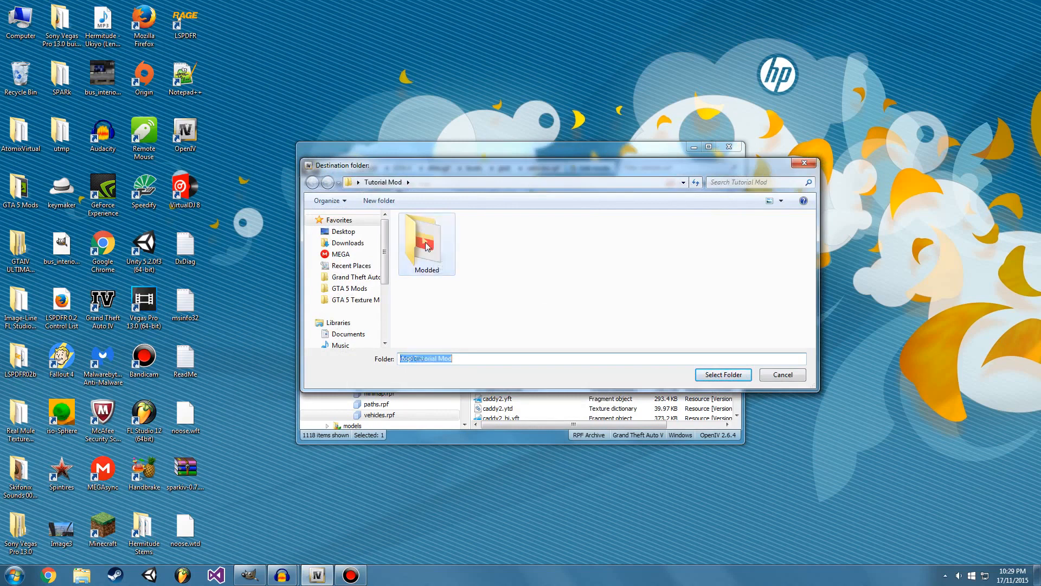
{"action": "double_click", "coordinate": [426, 240]}
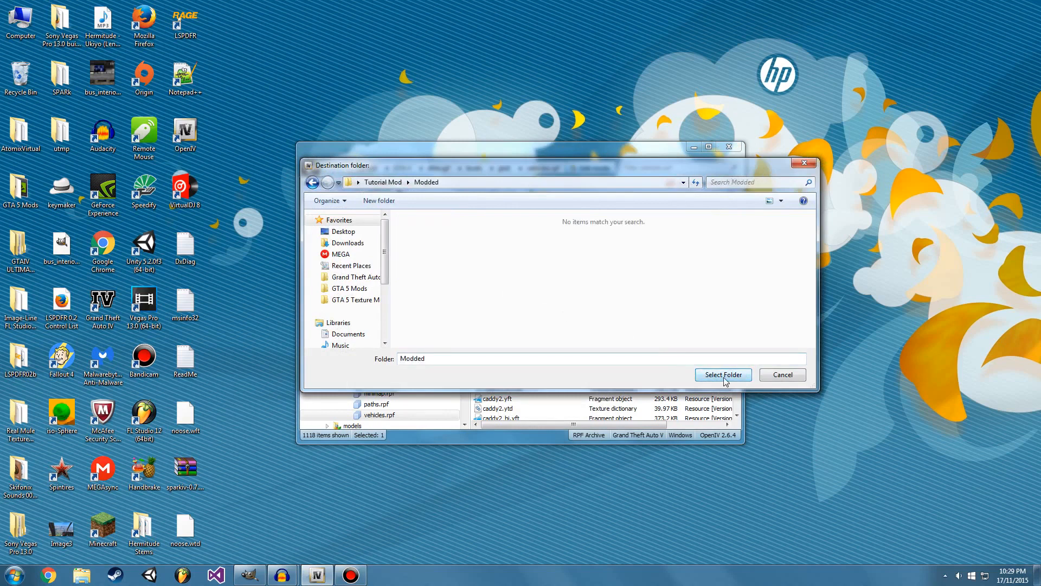
{"action": "left_click", "coordinate": [722, 375]}
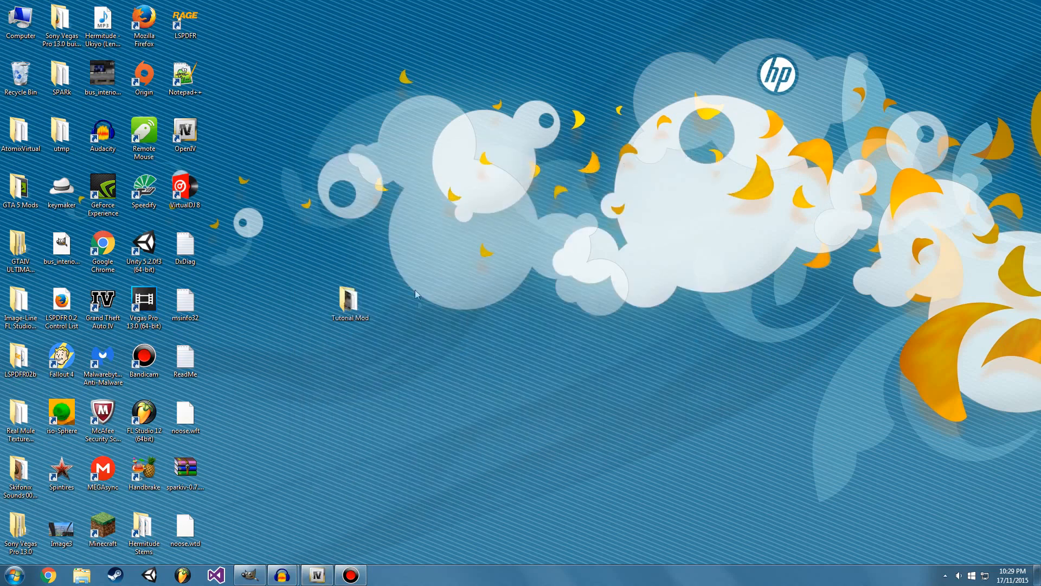
Open Tutorial Mod's Modded folder in Explorer and select the extracted bus.ytd file.
{"action": "double_click", "coordinate": [350, 300]}
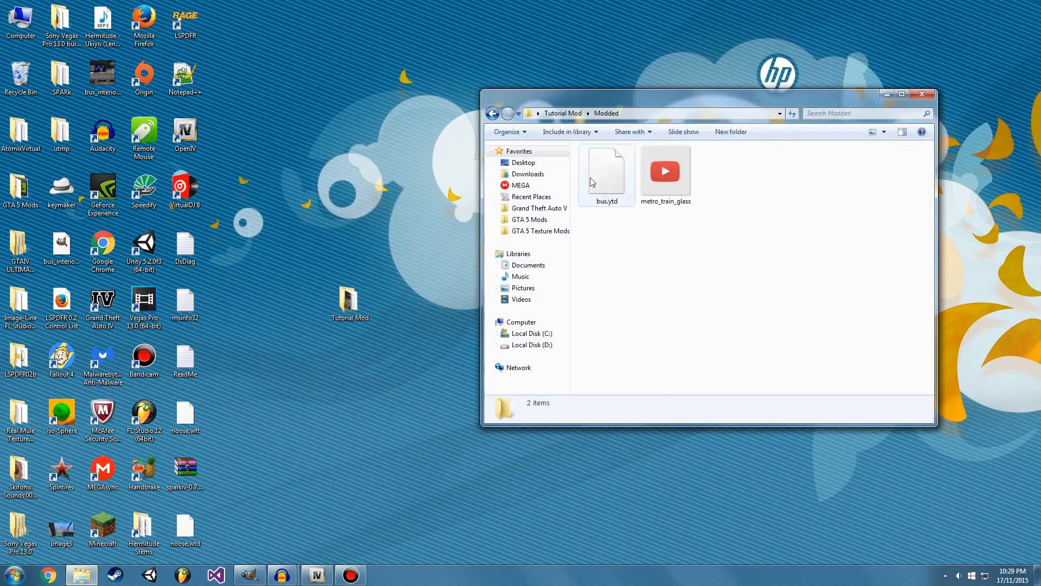
{"action": "left_click", "coordinate": [606, 174]}
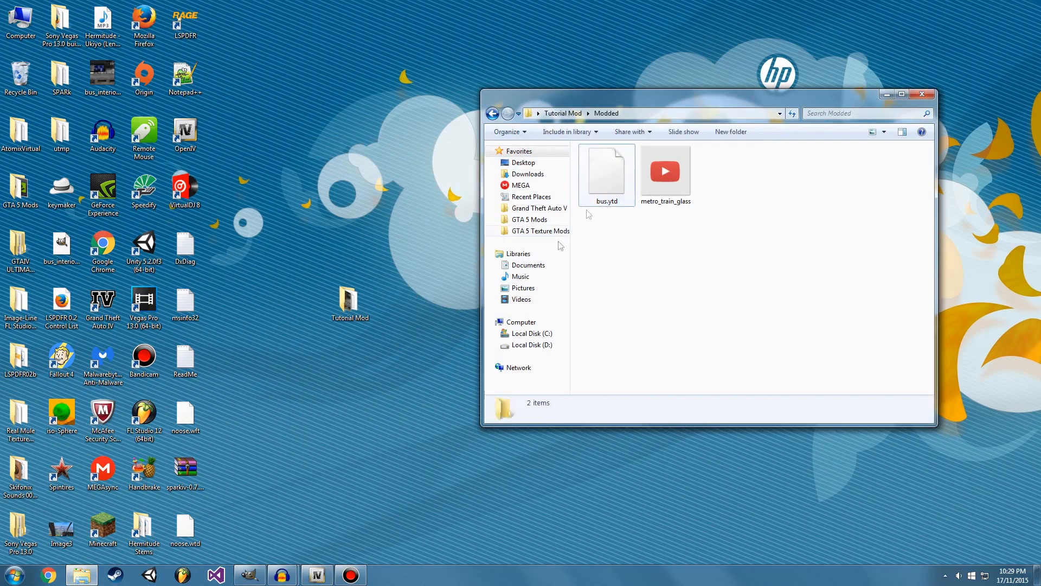
{"action": "left_click", "coordinate": [316, 574]}
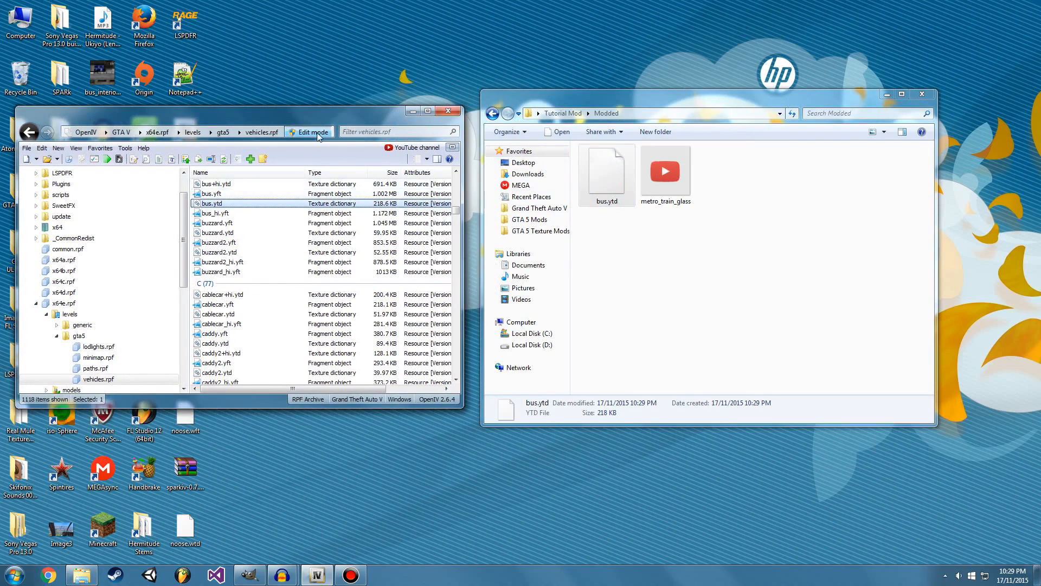
Turn off Edit mode in OpenIV and close the program.
{"action": "left_click", "coordinate": [310, 131]}
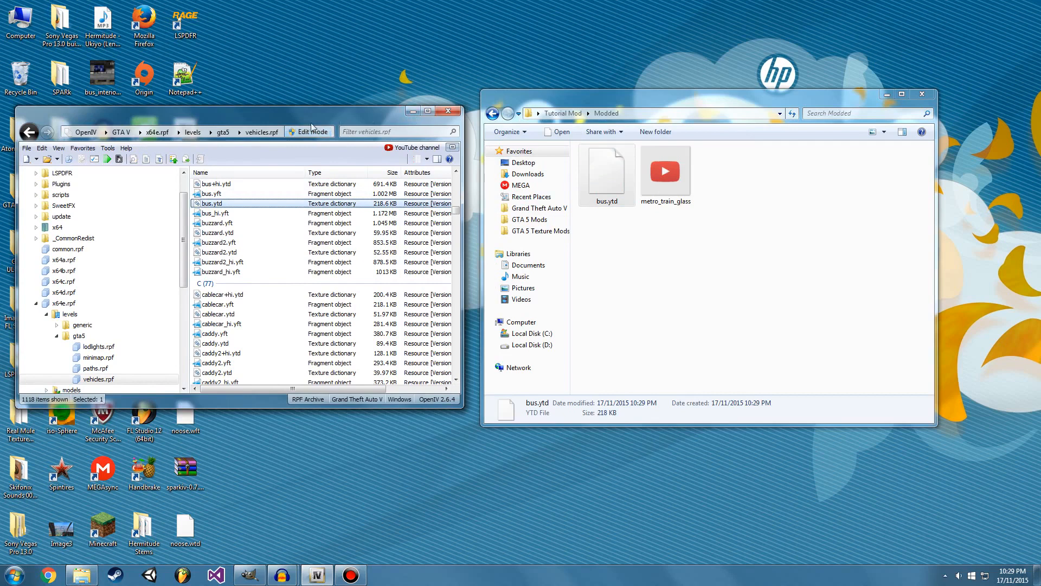
{"action": "mouse_move", "coordinate": [448, 112]}
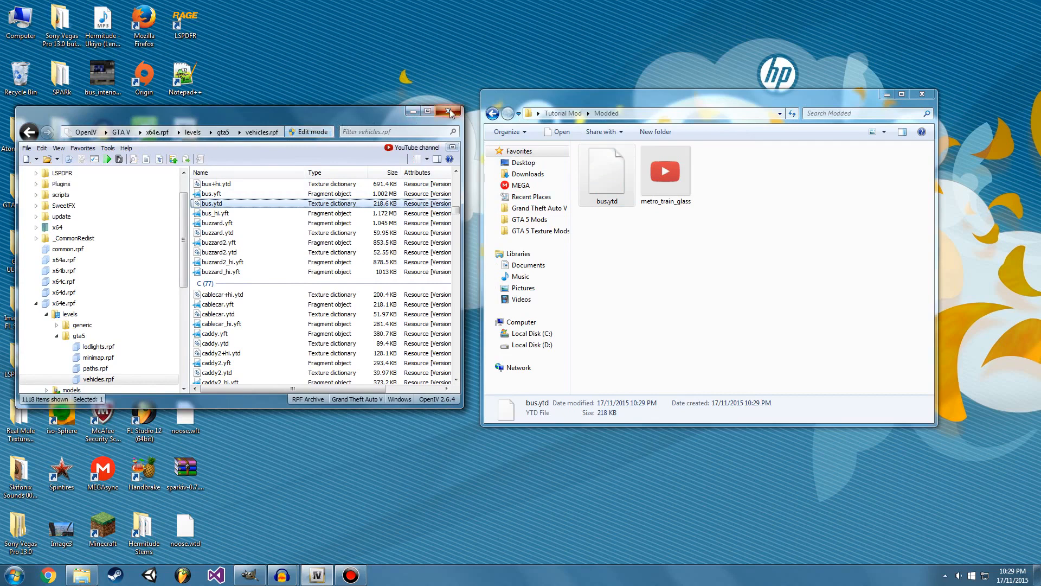
{"action": "left_click", "coordinate": [450, 111]}
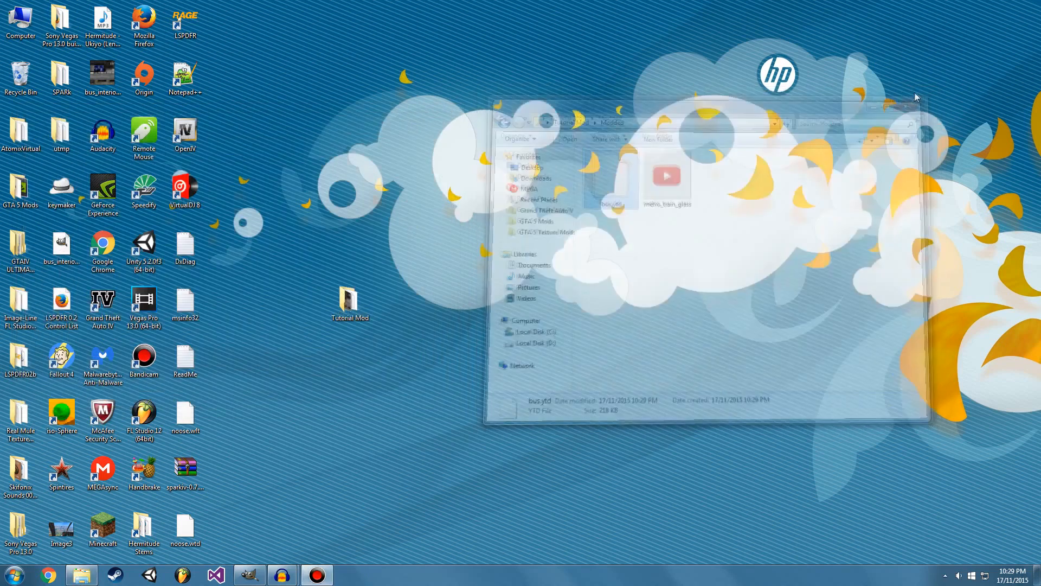